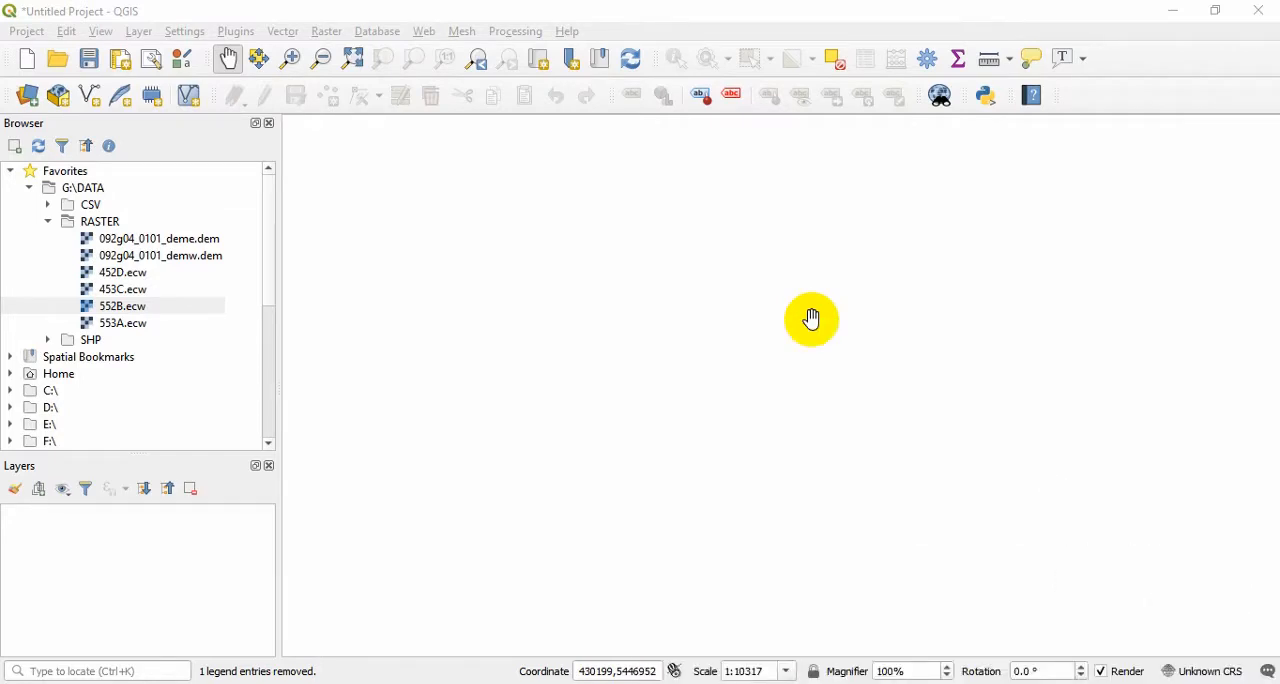
mouse_move(1232, 62)
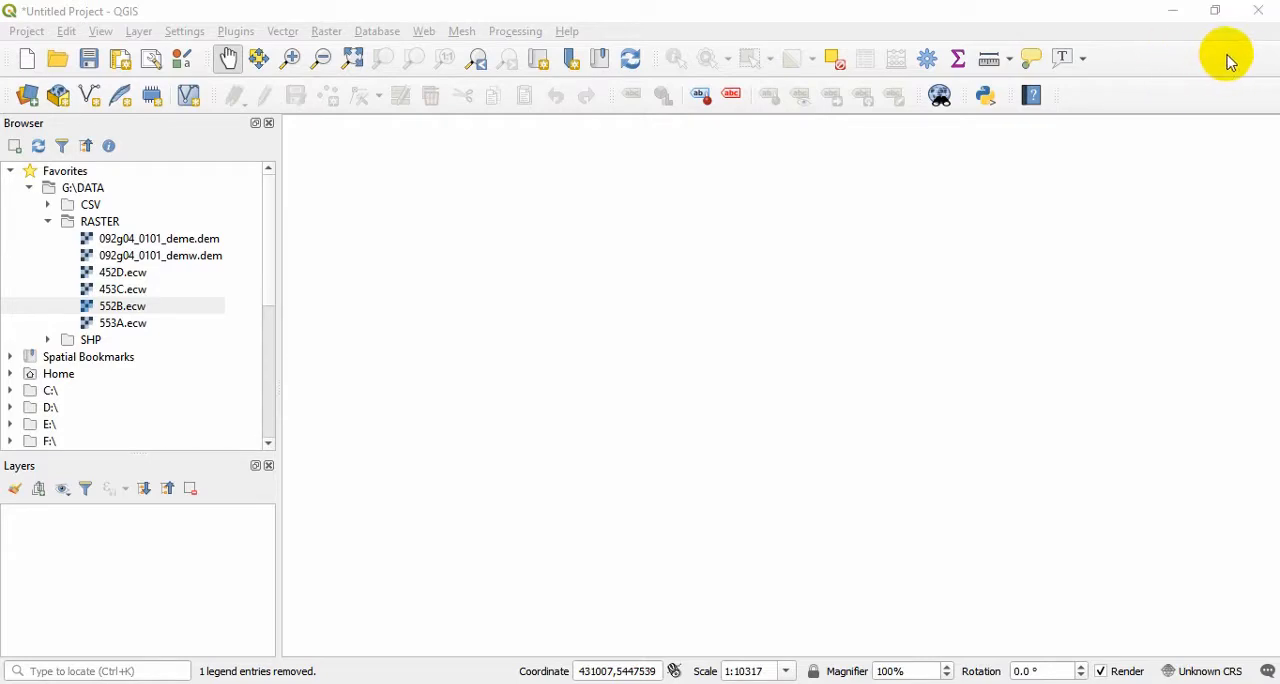
mouse_move(1250, 100)
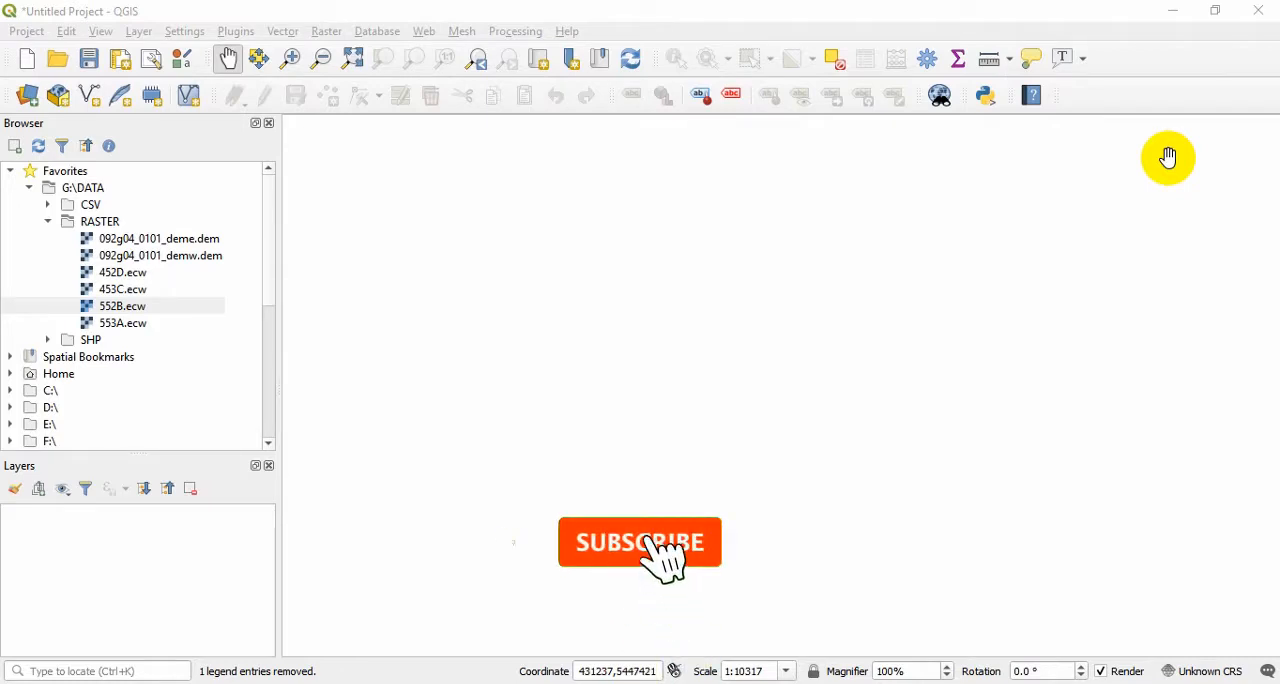
- Load the 453C.ecw aerial image from the Browser panel as the map's only layer
click(640, 544)
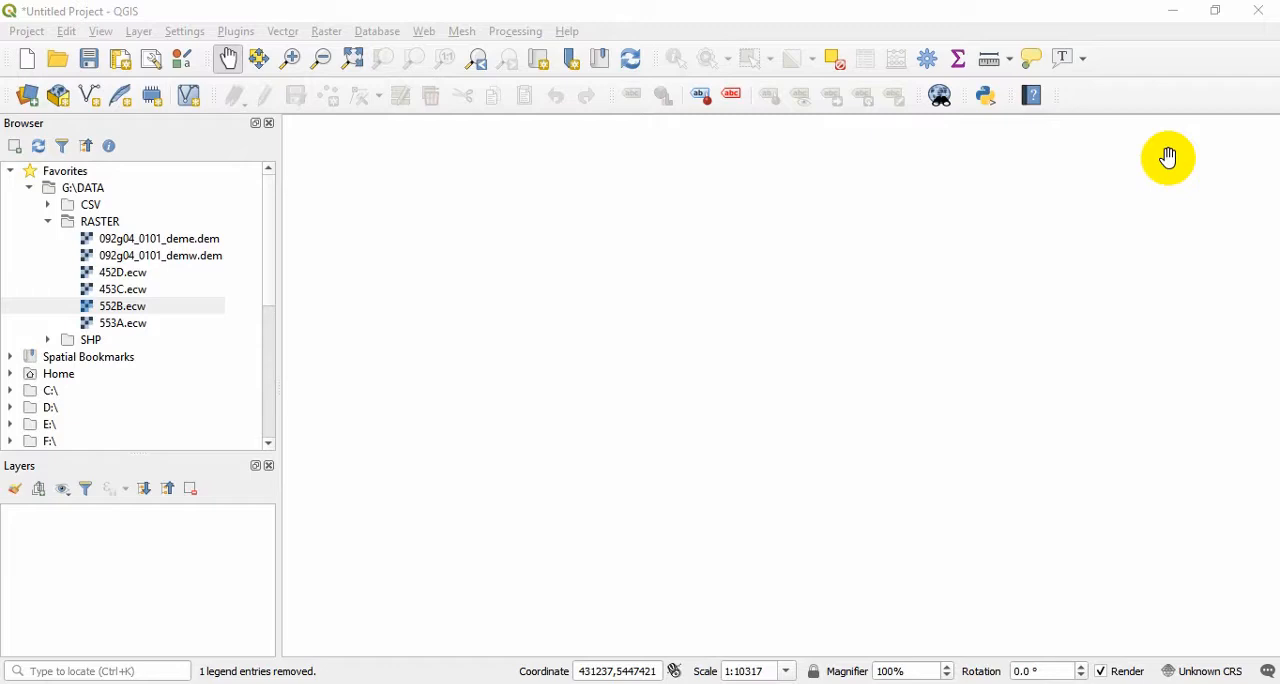
mouse_move(1156, 140)
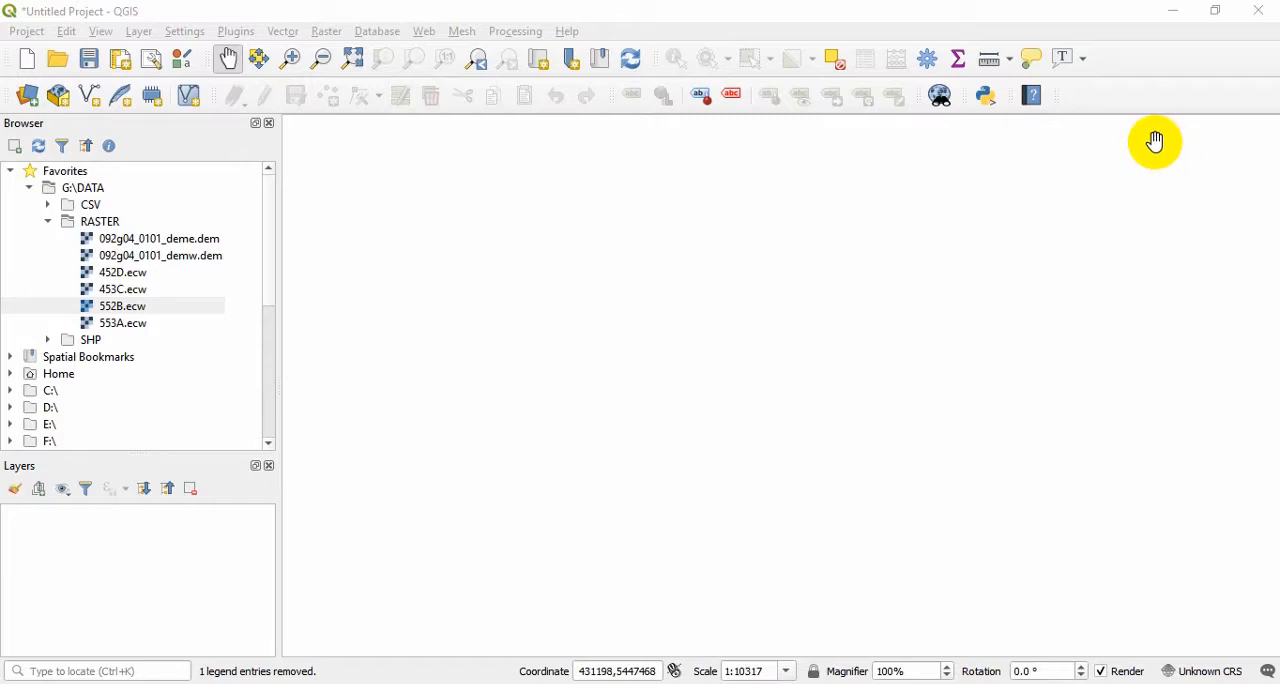
mouse_move(1046, 188)
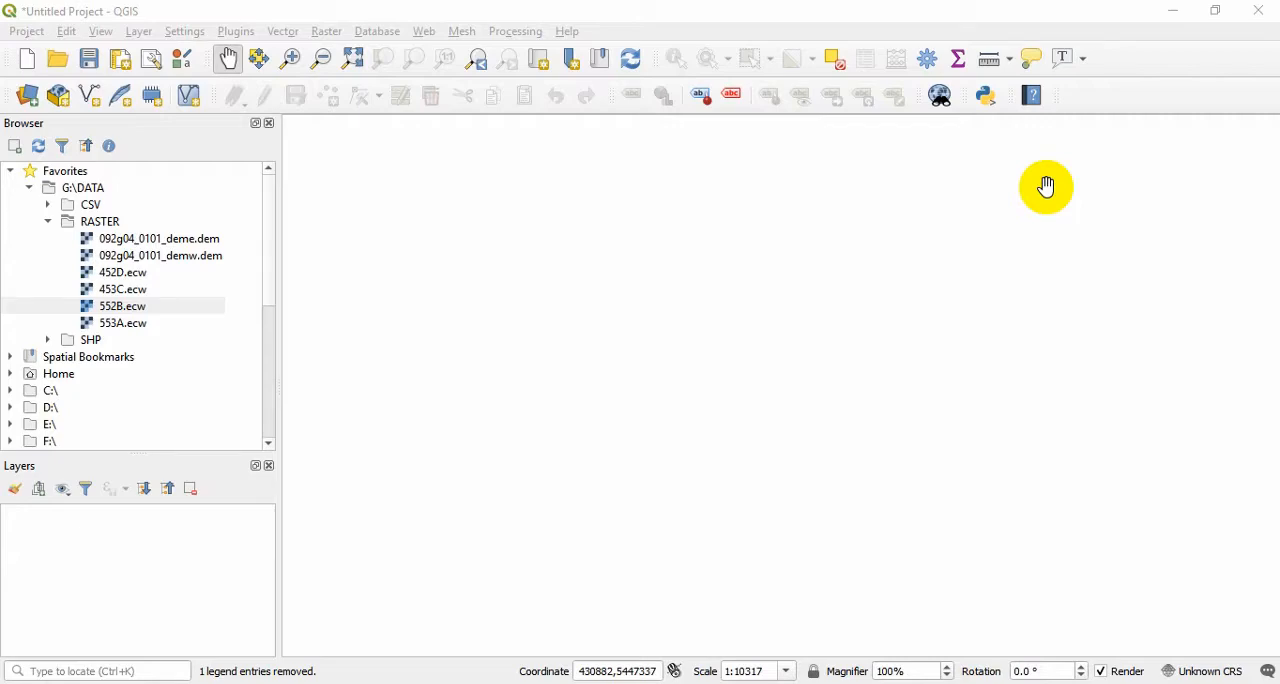
mouse_move(788, 208)
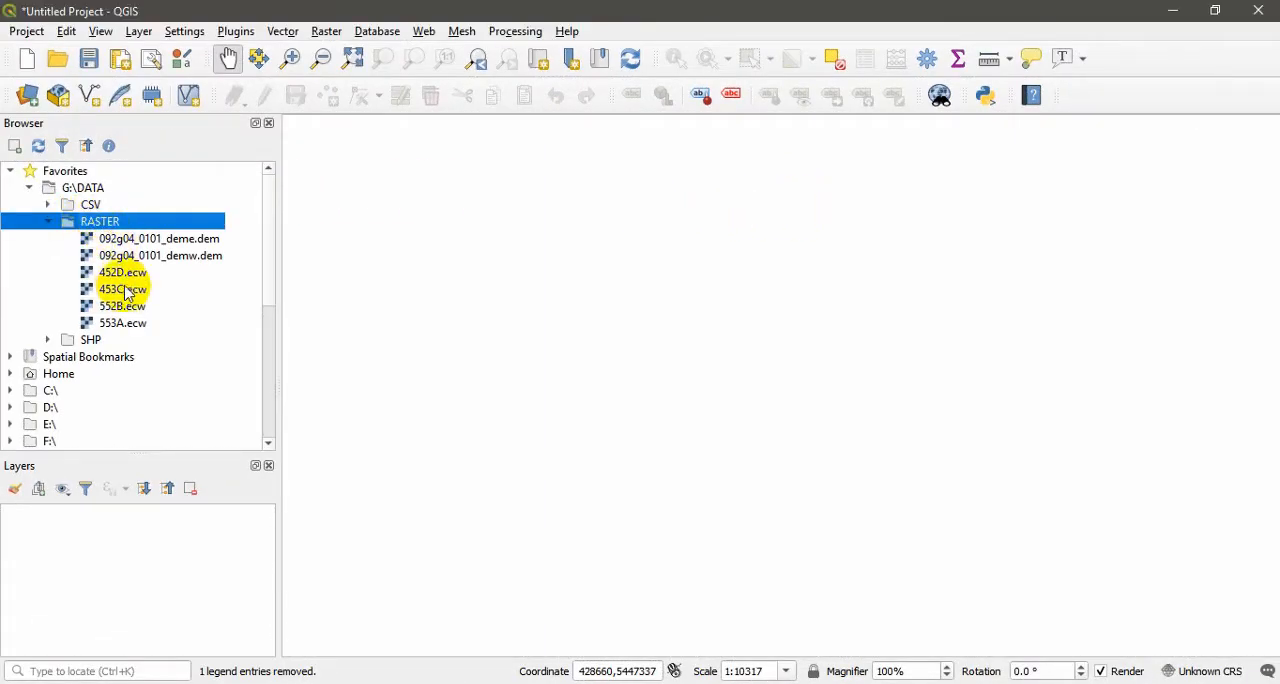
double_click(122, 288)
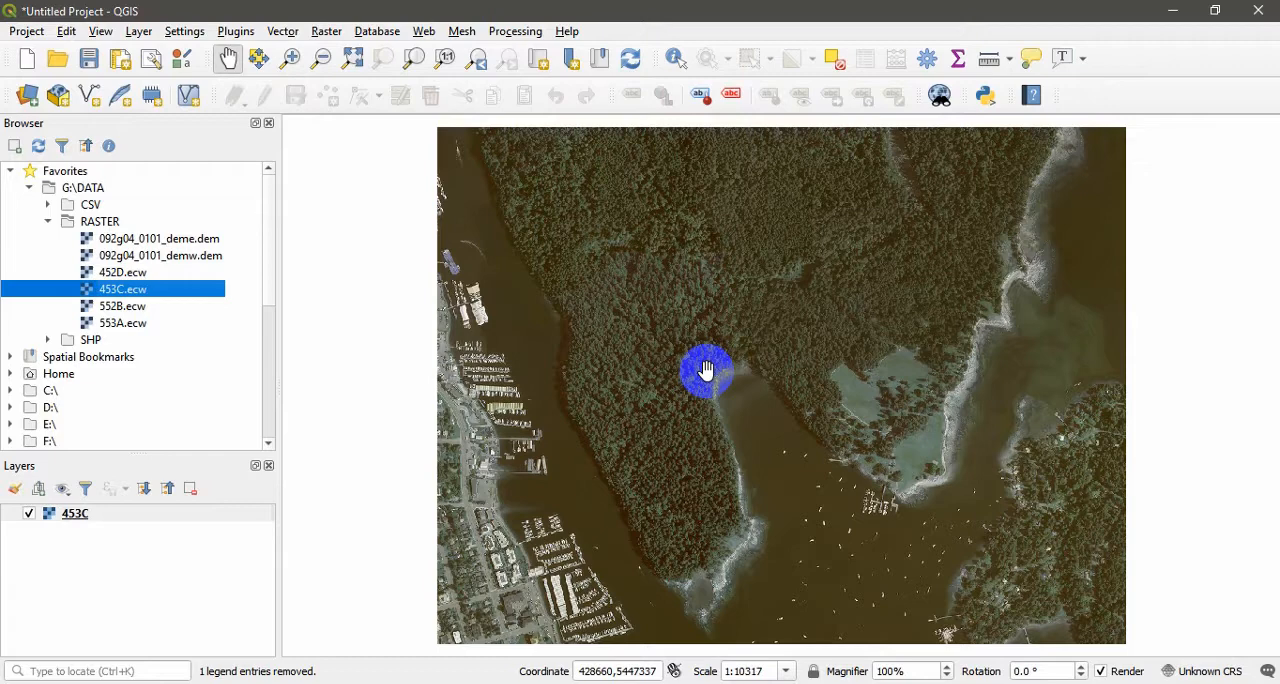
click(136, 32)
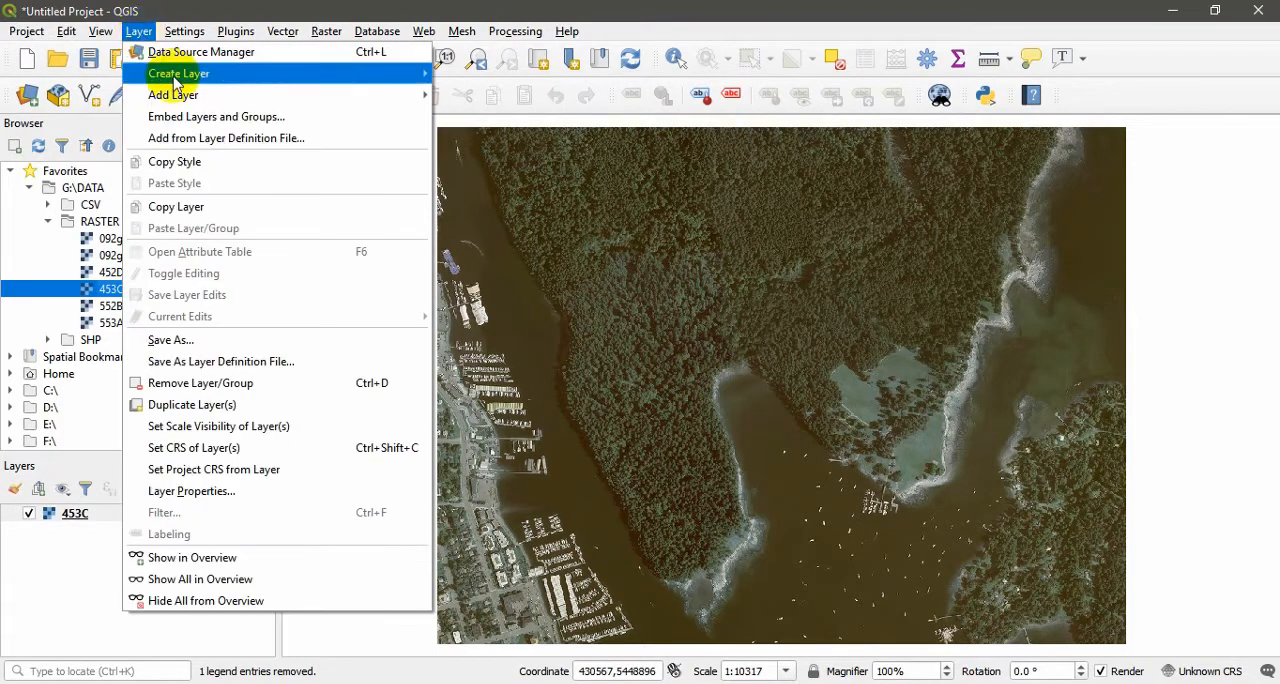
mouse_move(172, 94)
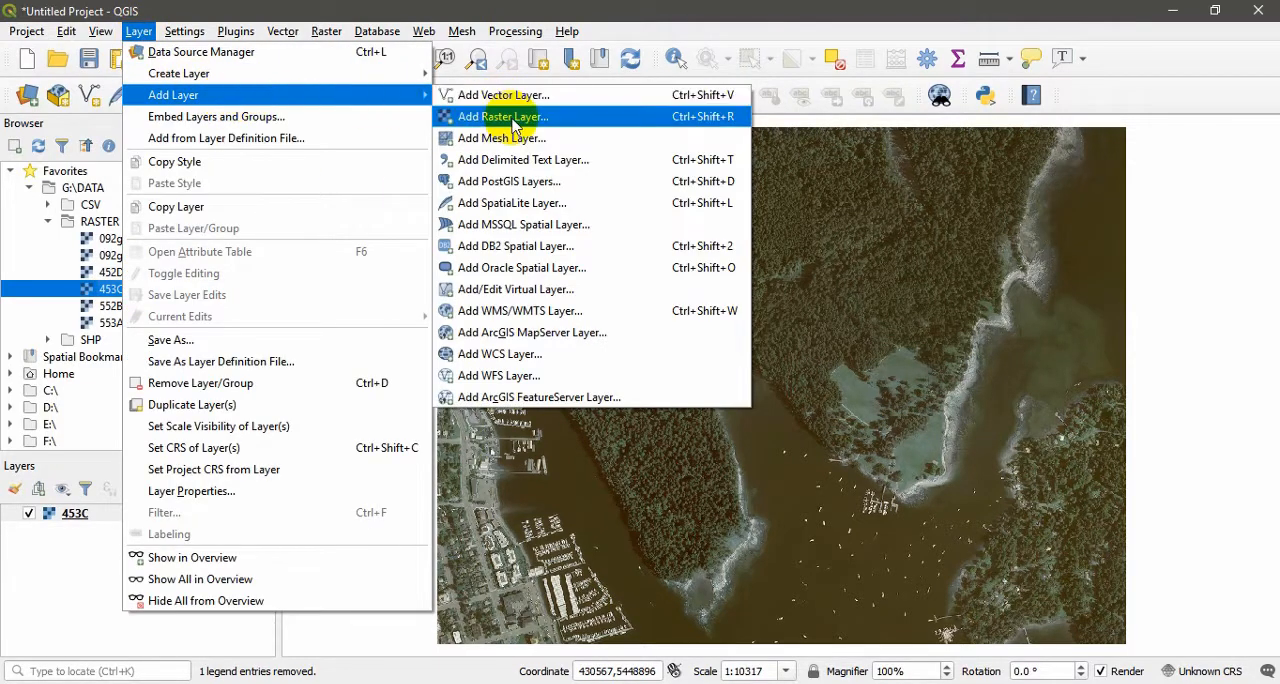
- Start adding a raster layer from a local file and browse into the RASTER folder
click(502, 116)
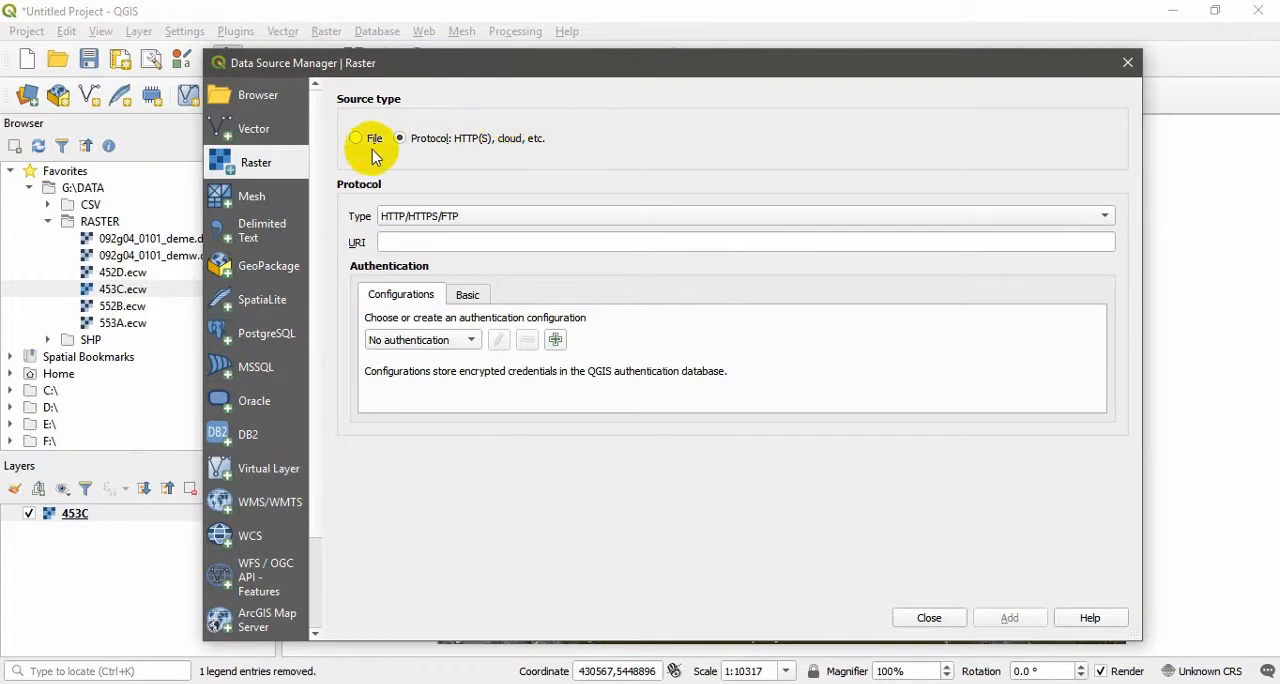
click(356, 138)
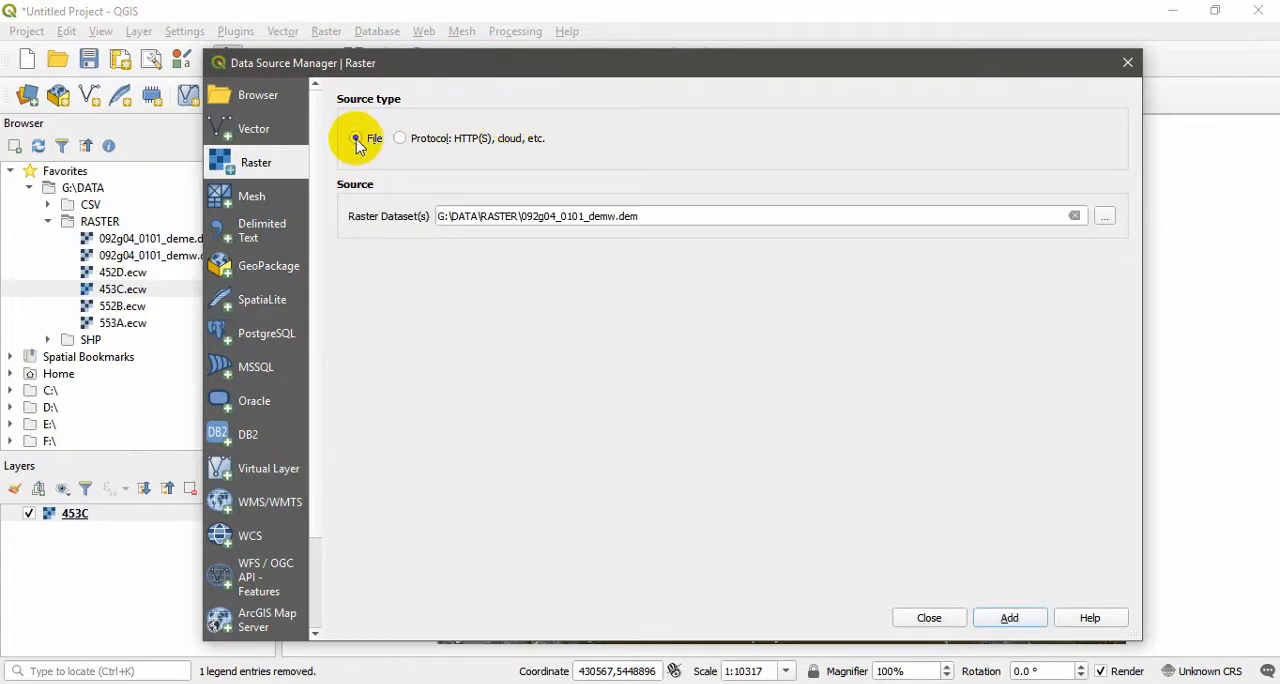
click(1104, 216)
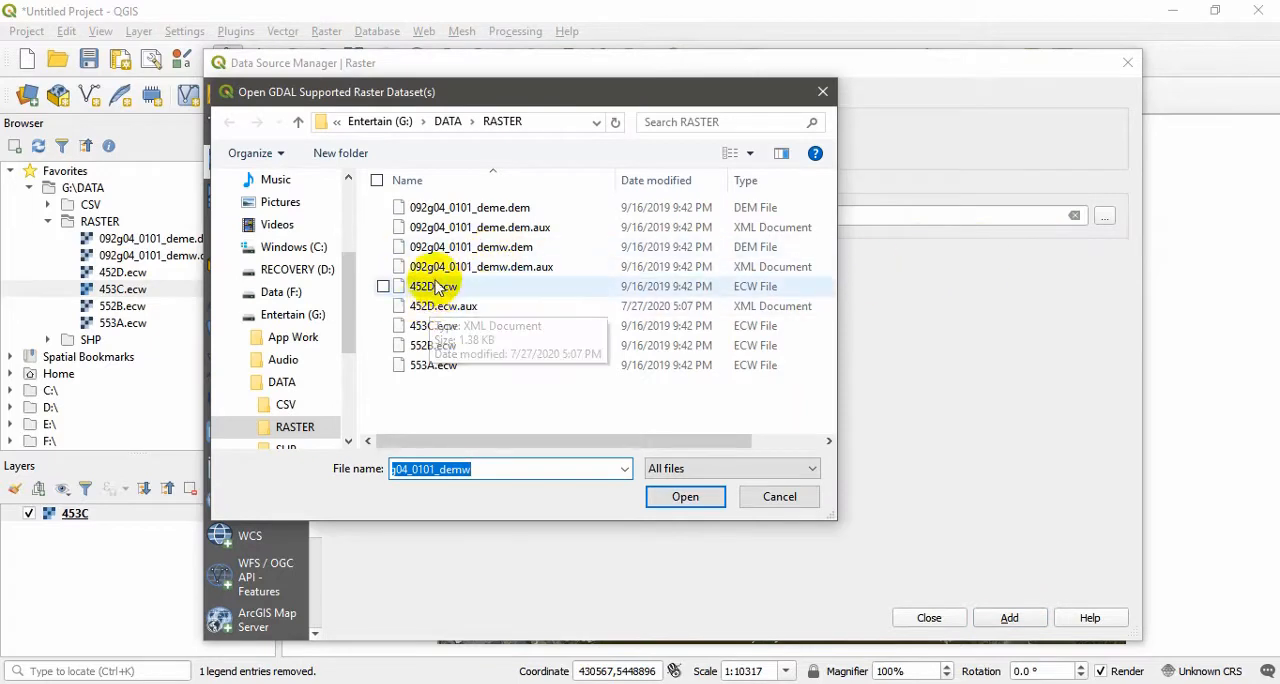
click(472, 248)
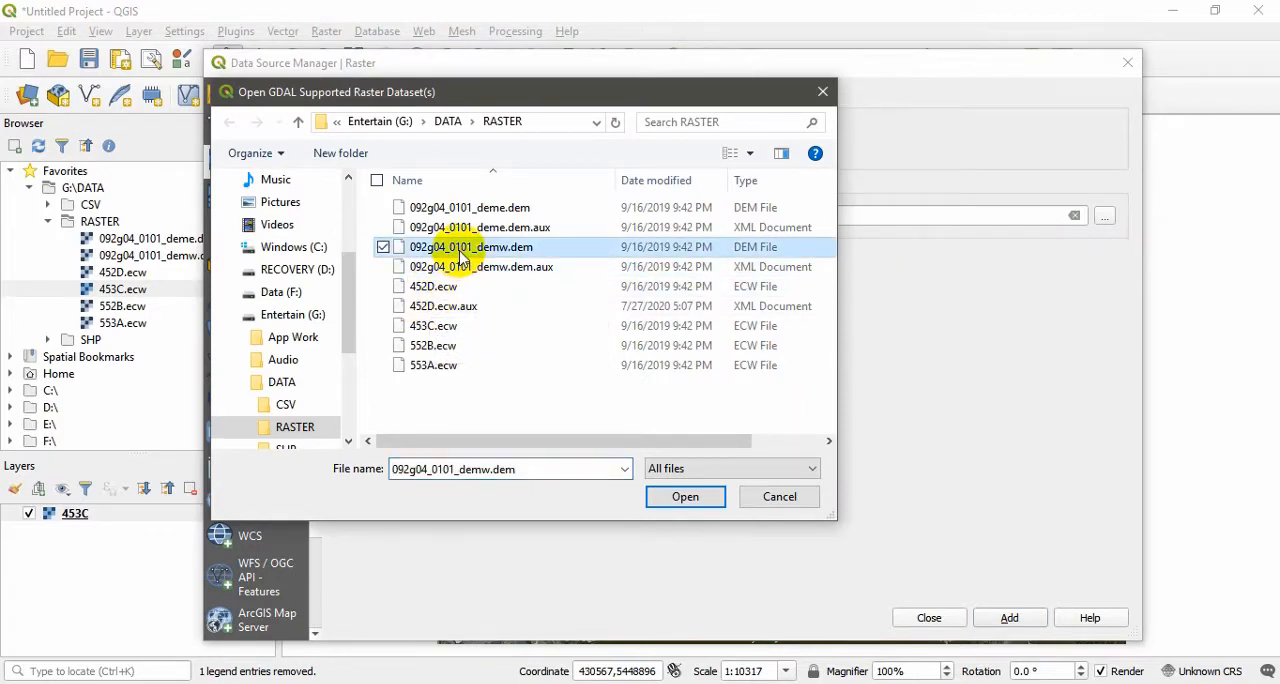
mouse_move(444, 344)
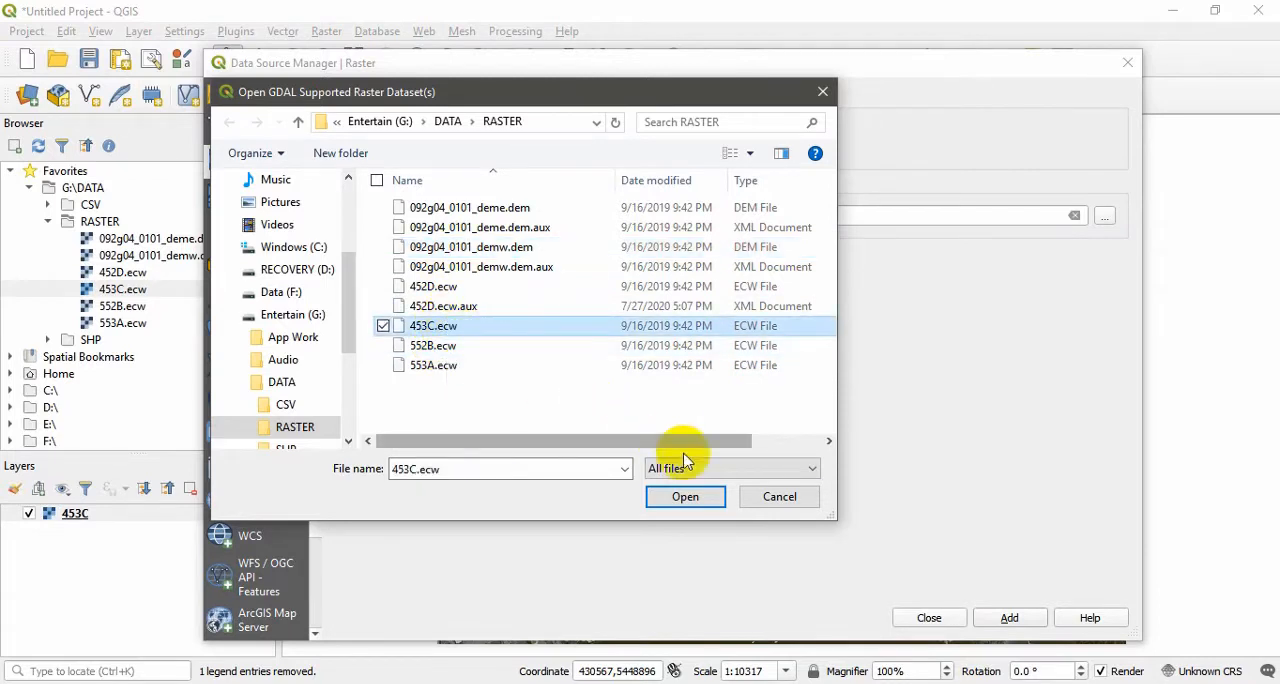
- Add 453C.ecw as a second raster layer and return to the map
click(684, 496)
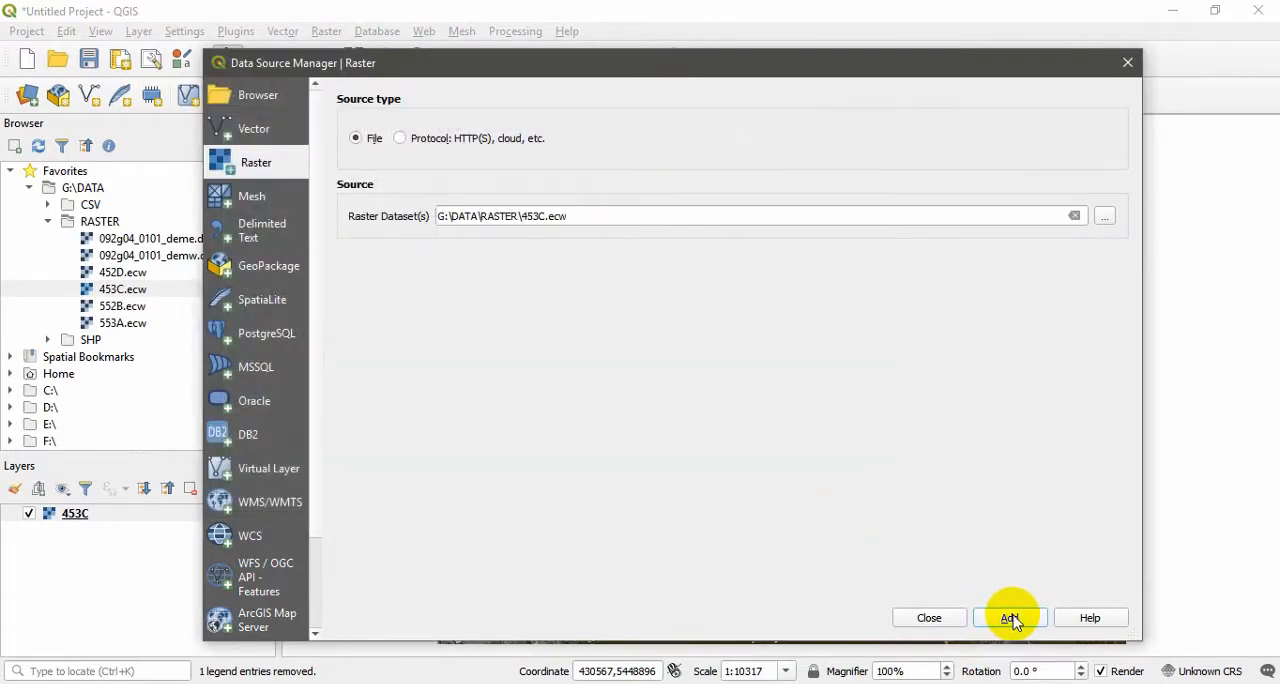
click(1012, 616)
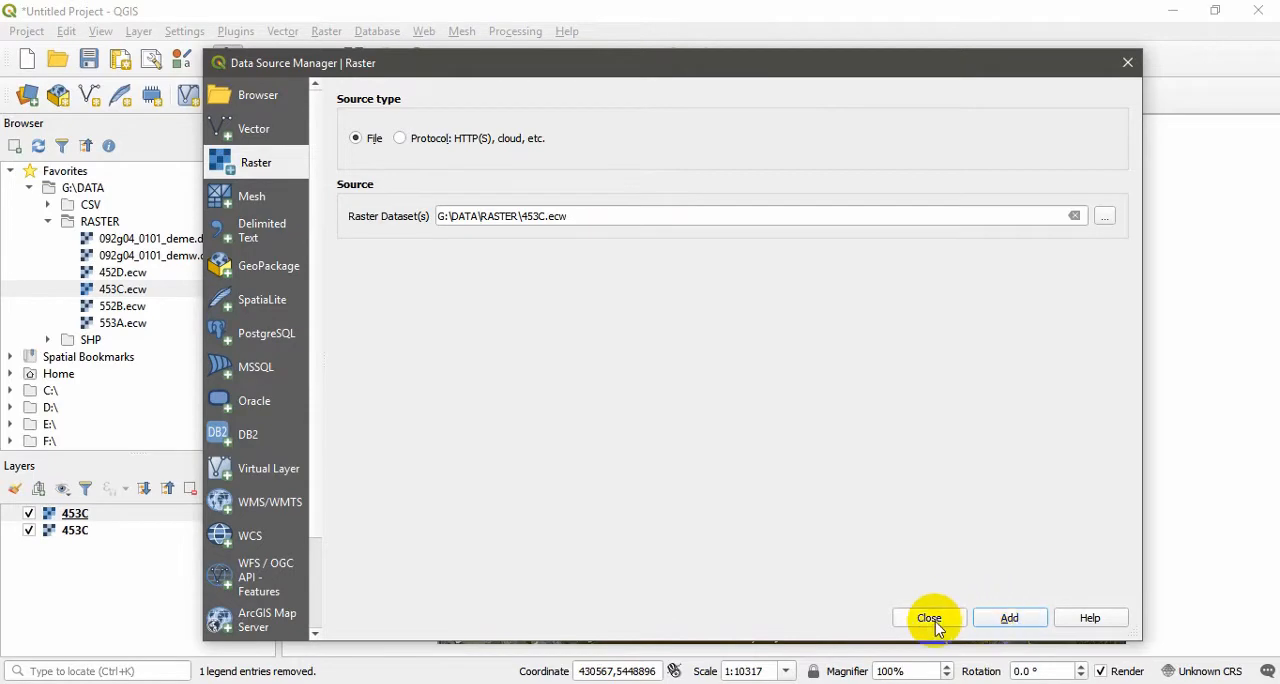
click(928, 618)
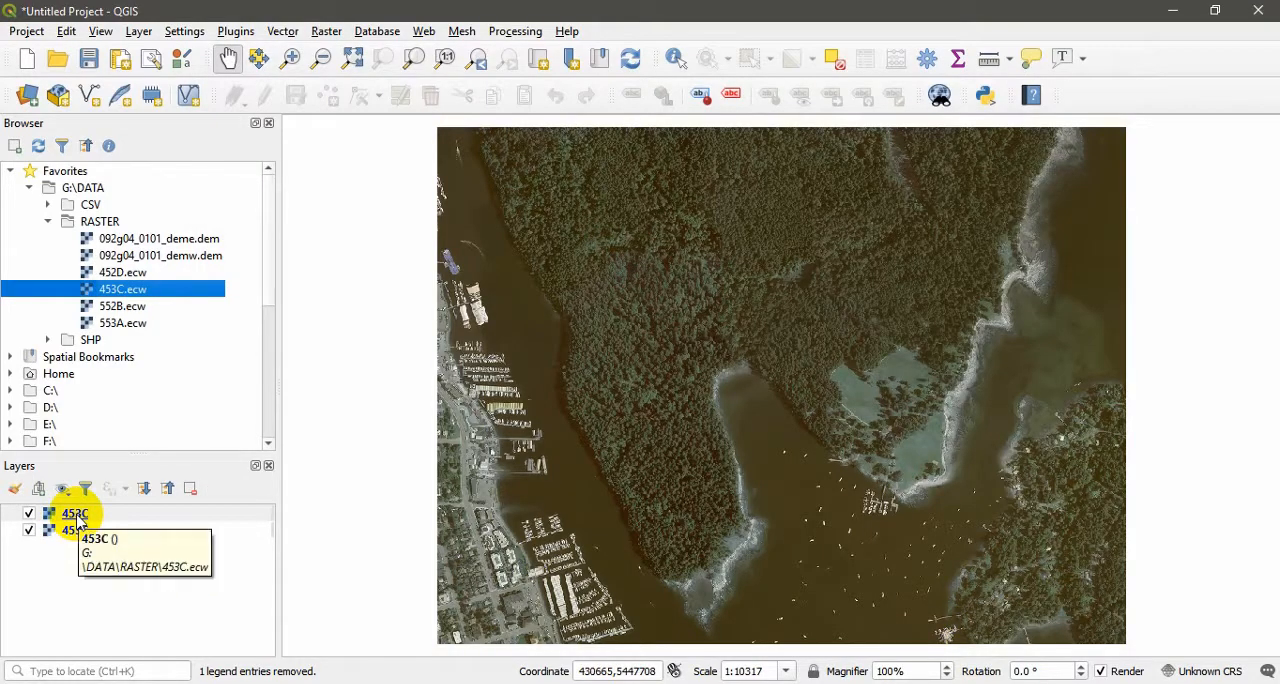
- Reopen the raster data source dialog, trying the web protocol source before settling on File
click(140, 32)
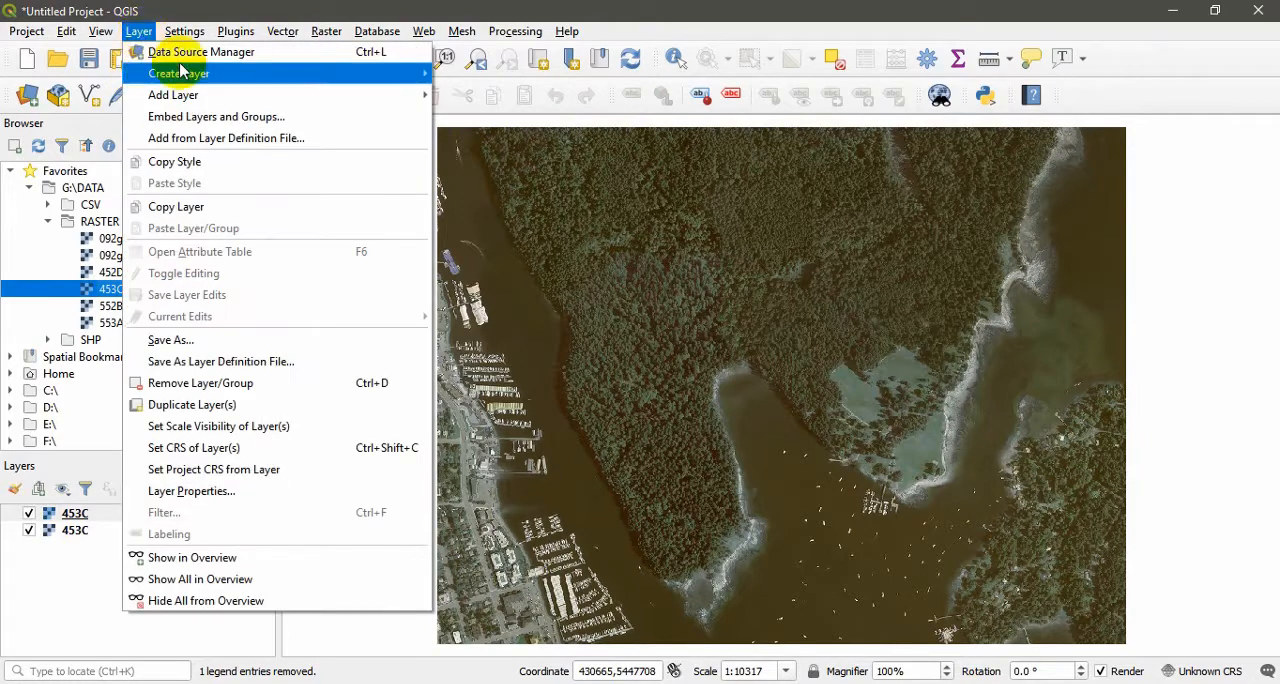
mouse_move(172, 94)
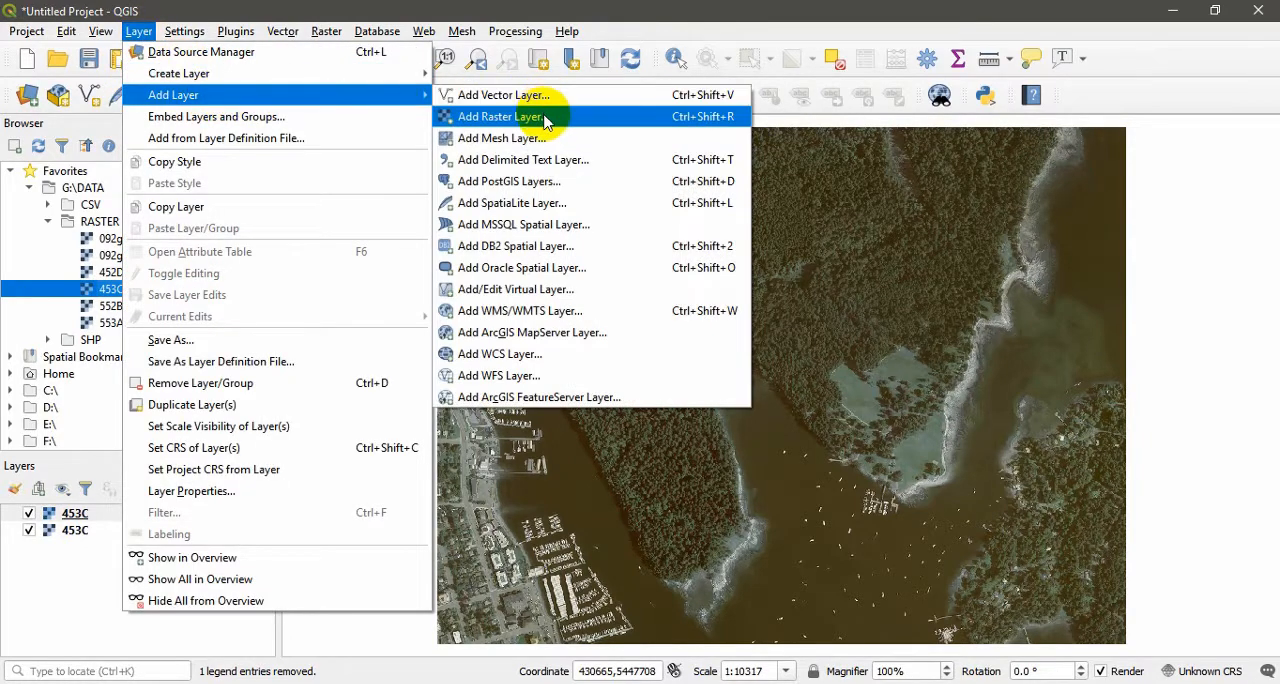
click(508, 116)
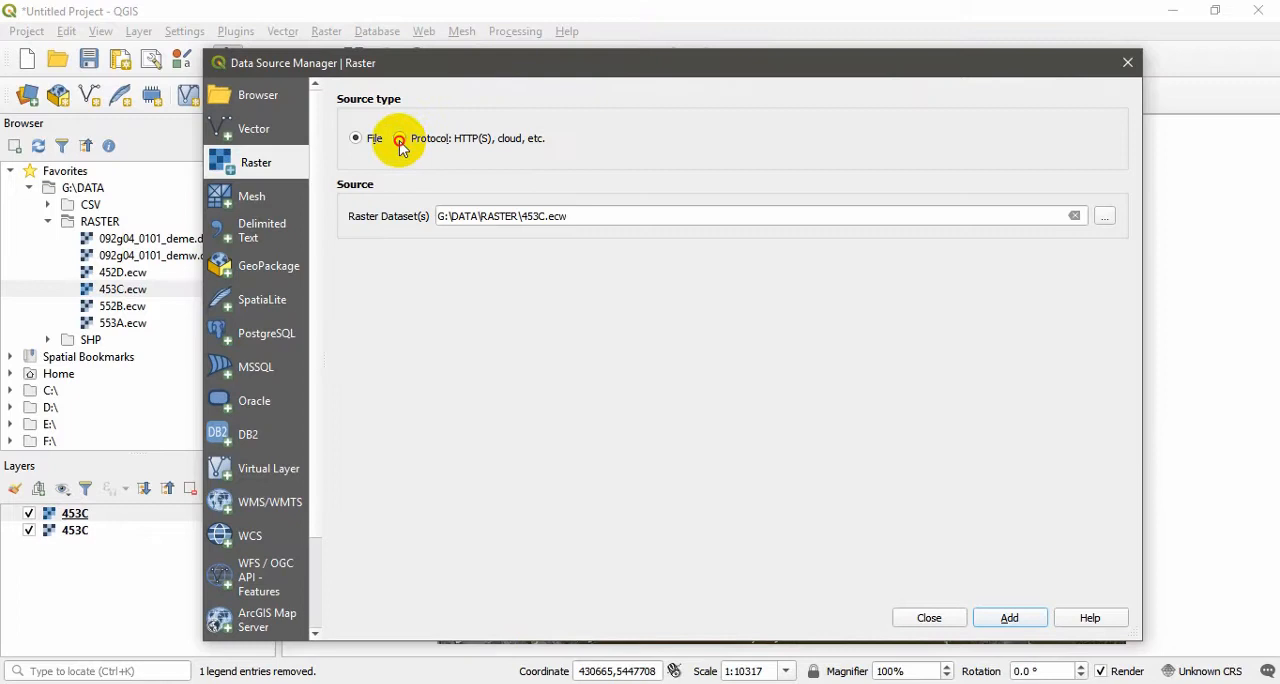
click(400, 138)
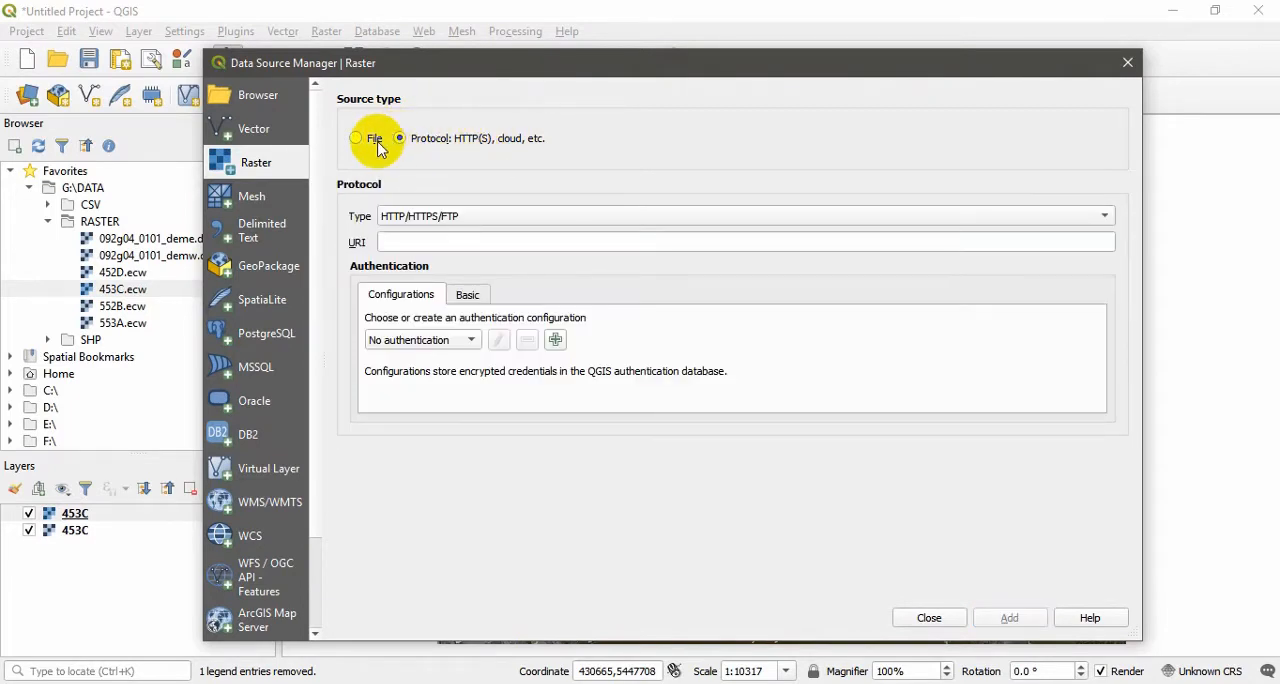
click(356, 138)
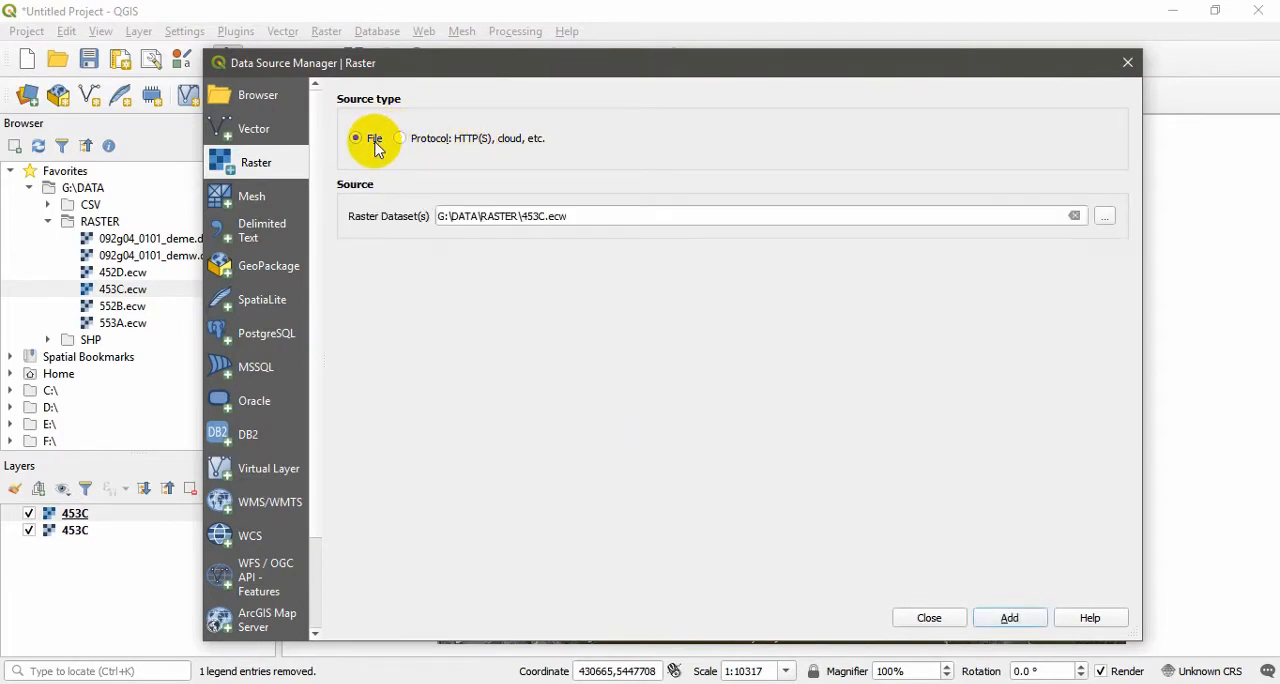
mouse_move(1104, 216)
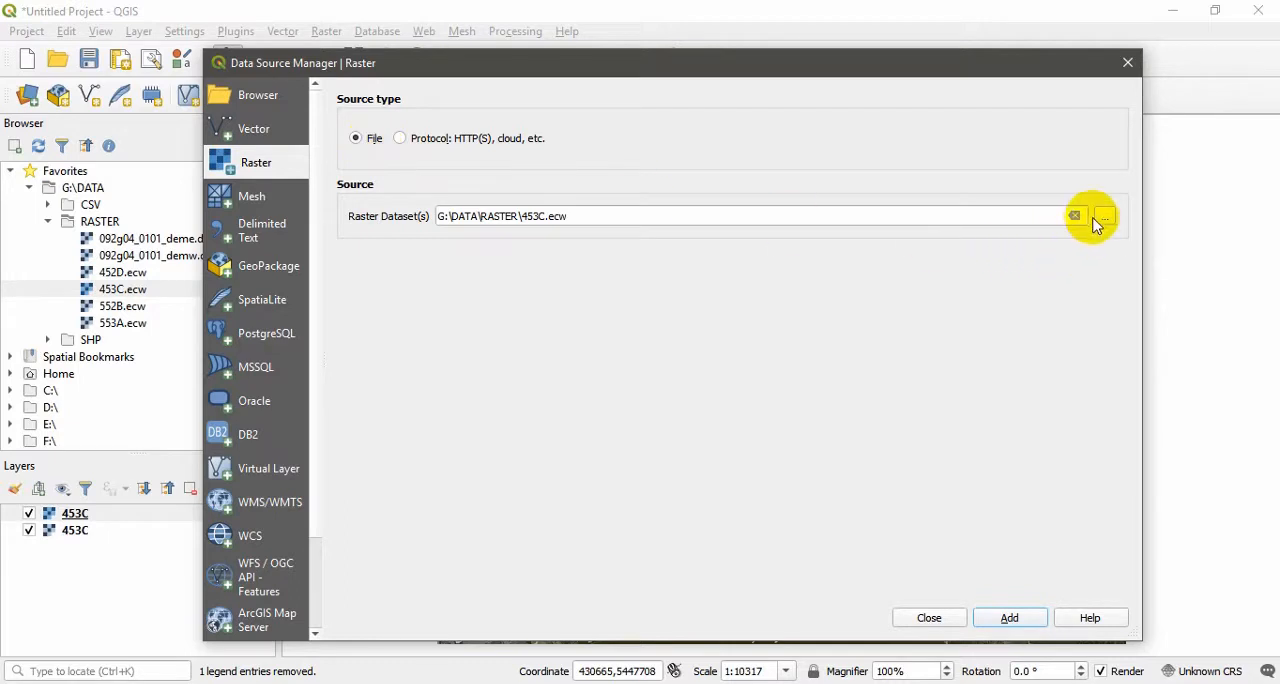
- Select 453C.ecw as the raster dataset, then reopen the file browser to list supported formats
click(1104, 216)
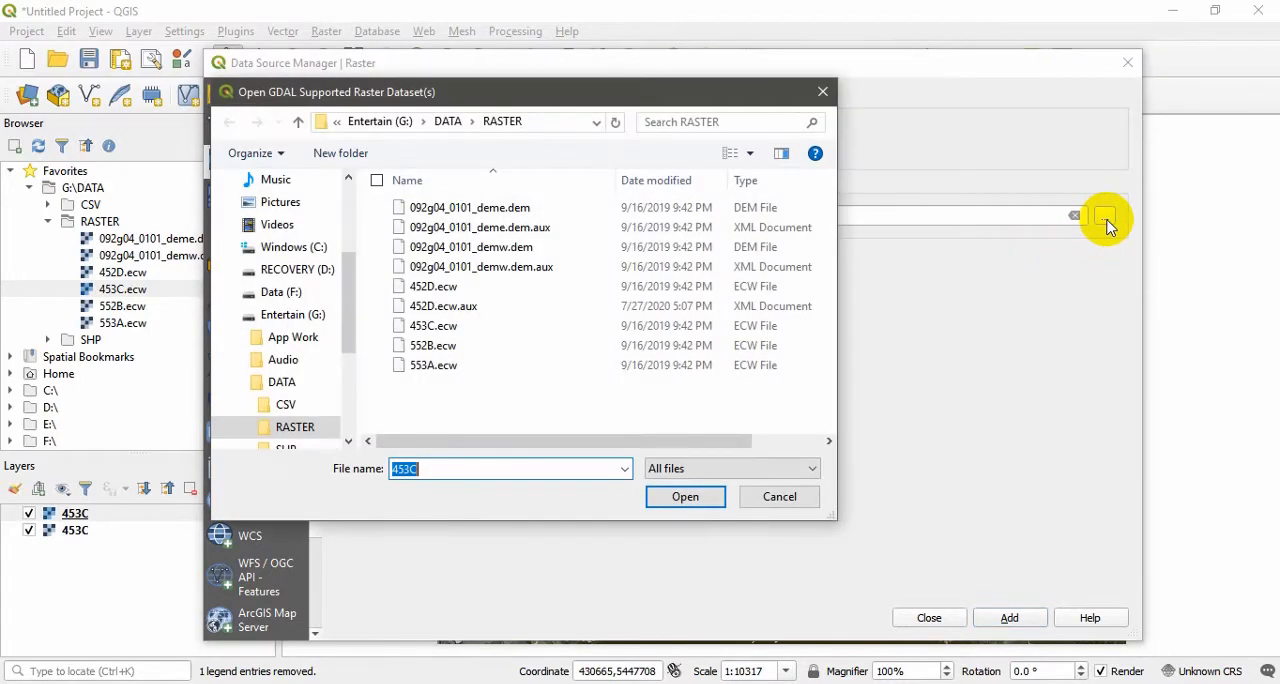
click(684, 496)
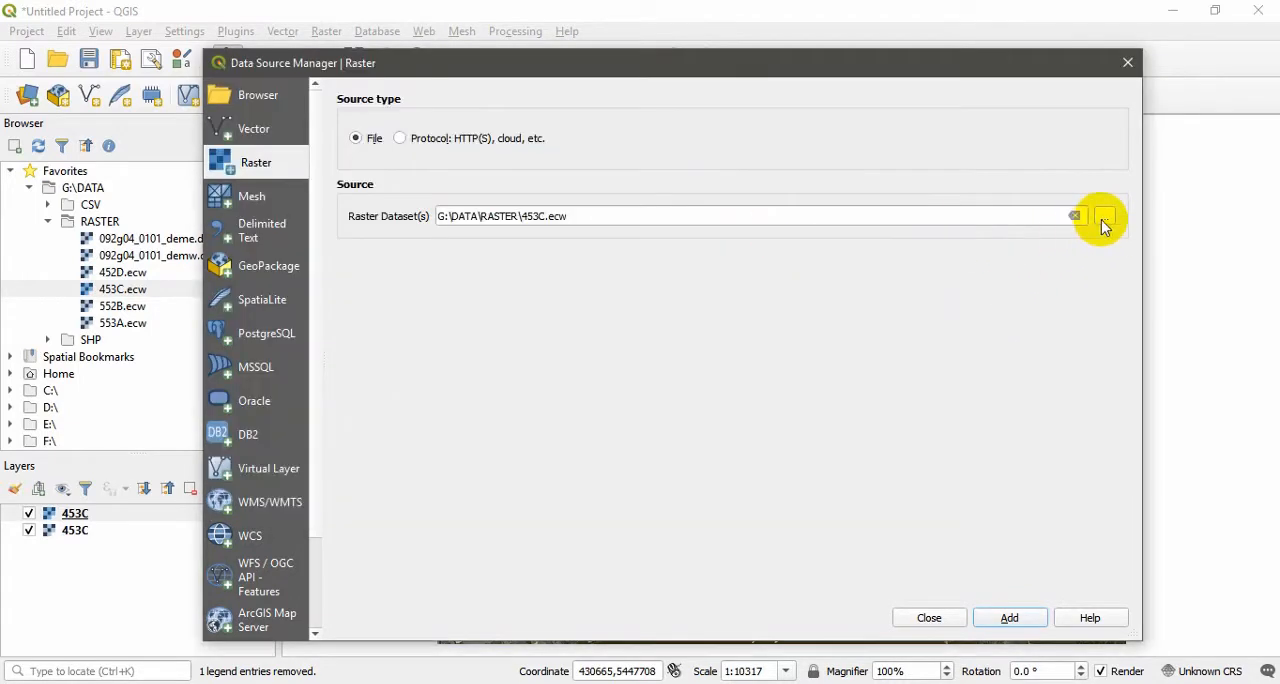
click(1104, 216)
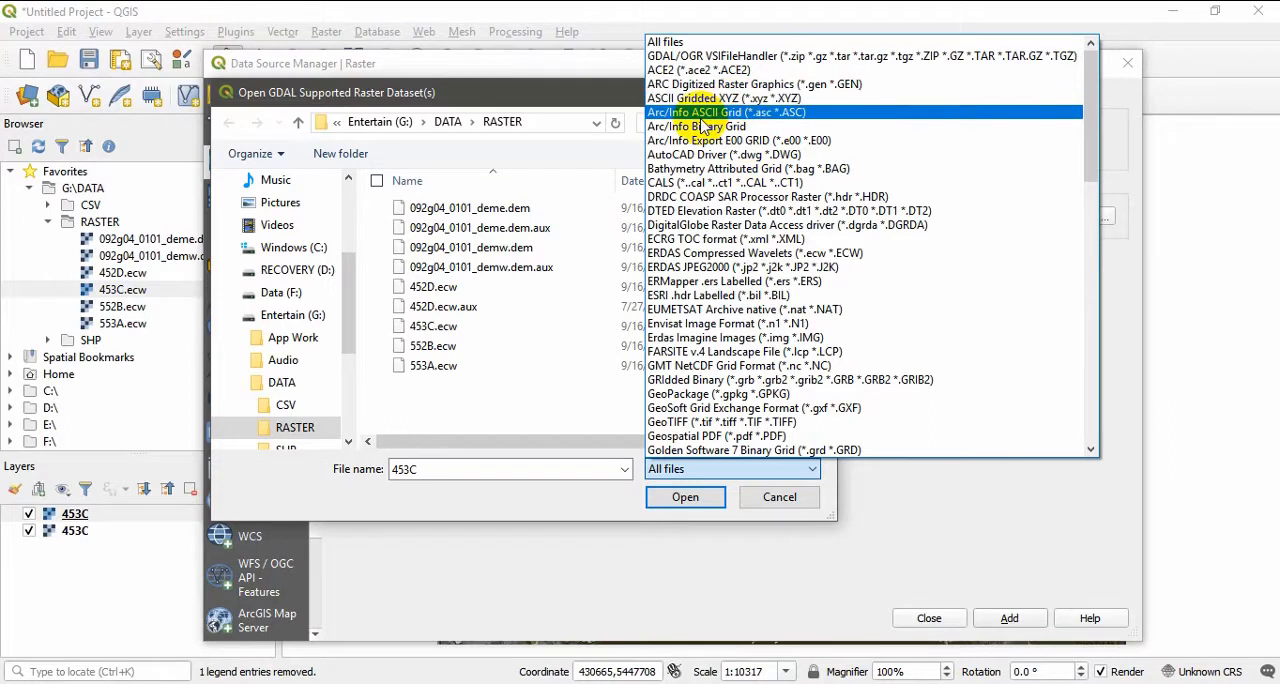
- Review the raster format list, cancel the browser keeping 453C.ecw, and switch to a protocol source
click(696, 126)
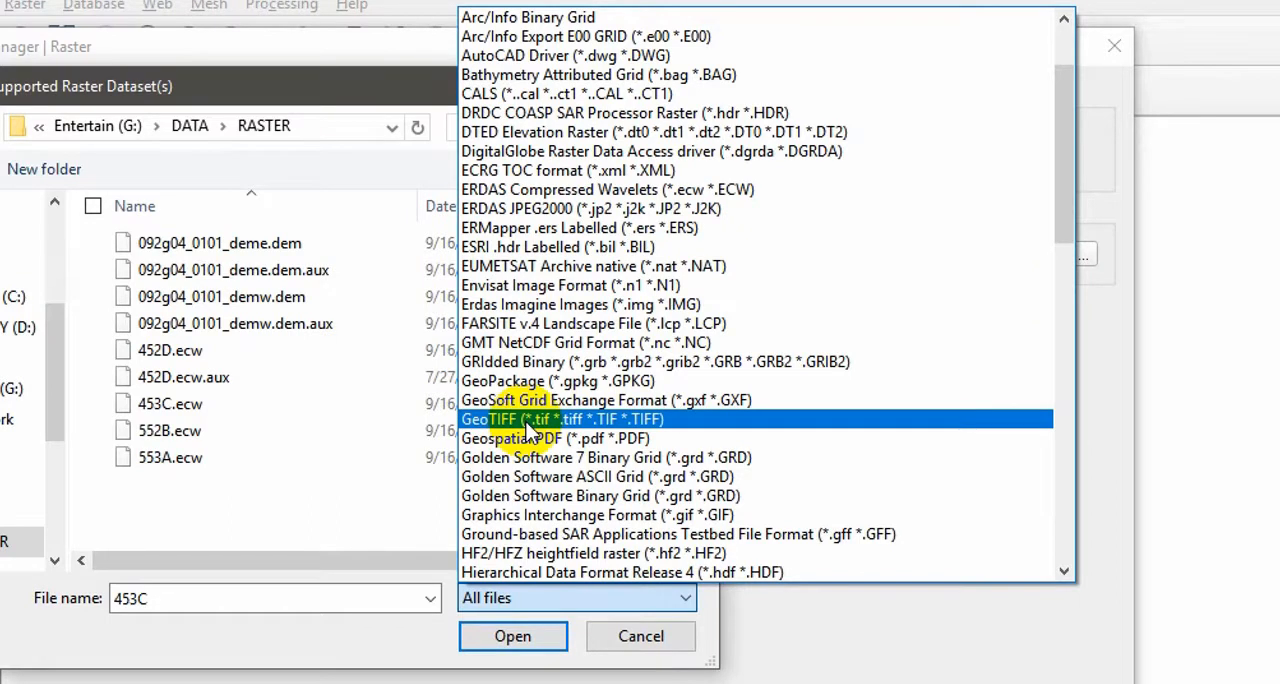
mouse_move(554, 436)
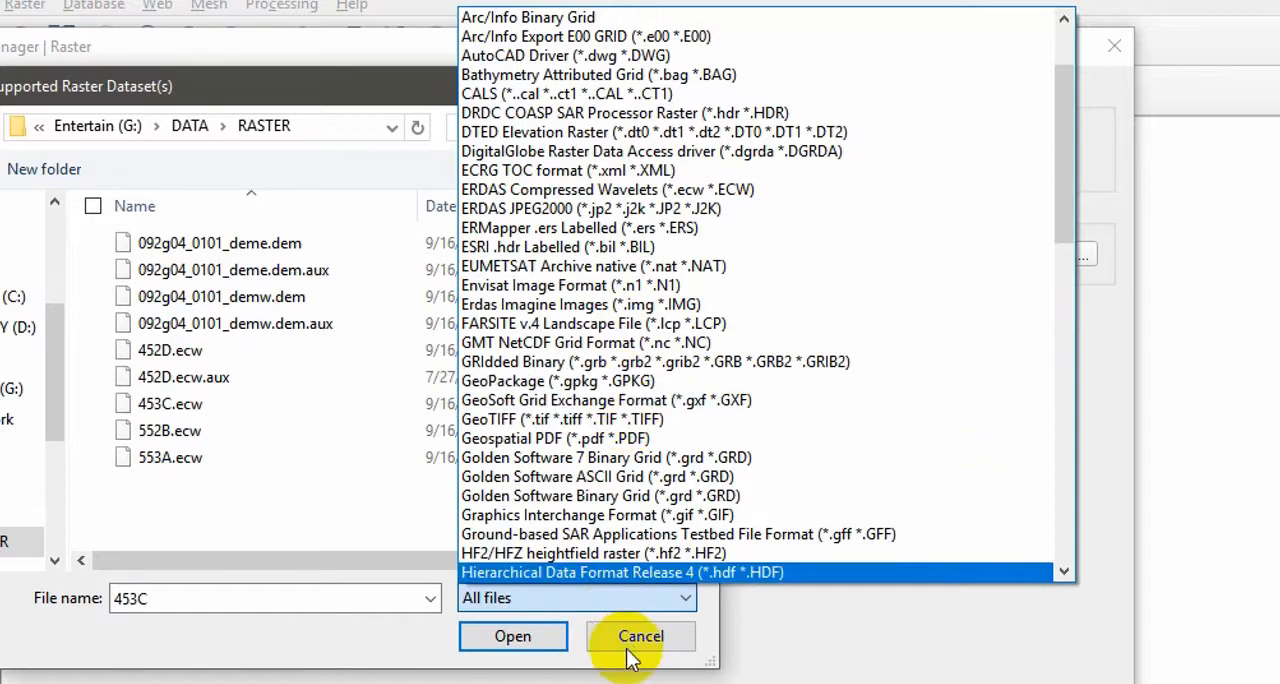
click(640, 636)
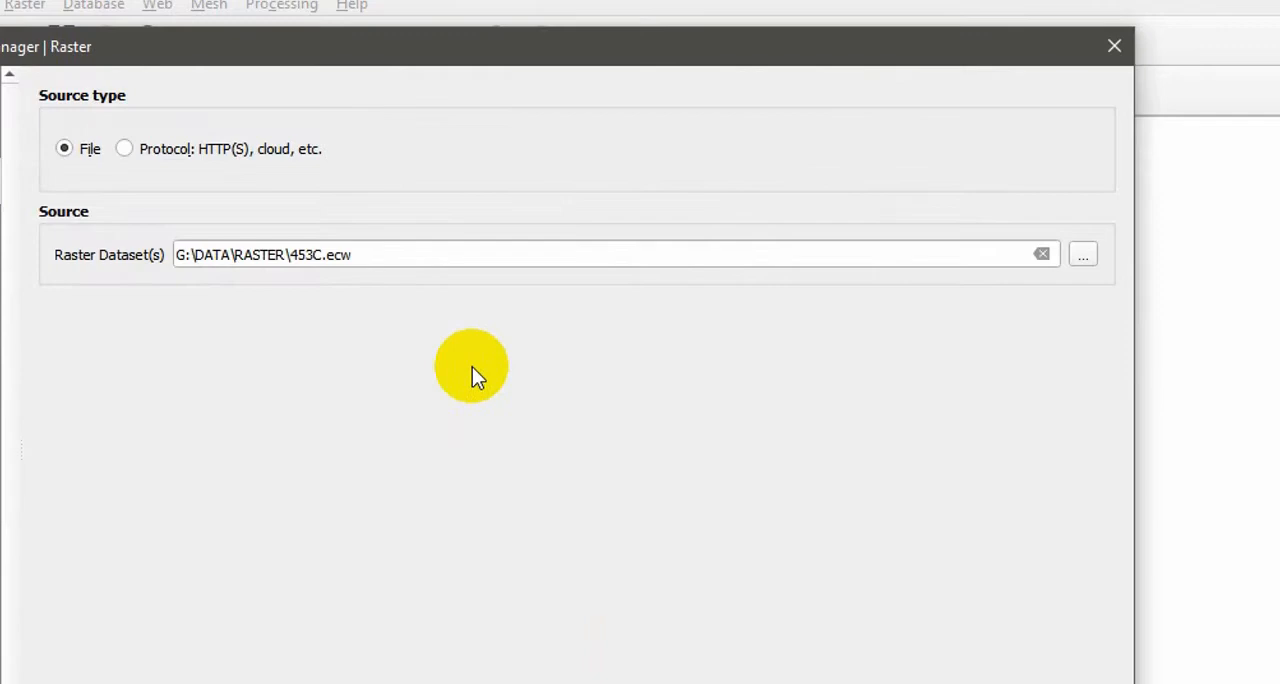
click(124, 148)
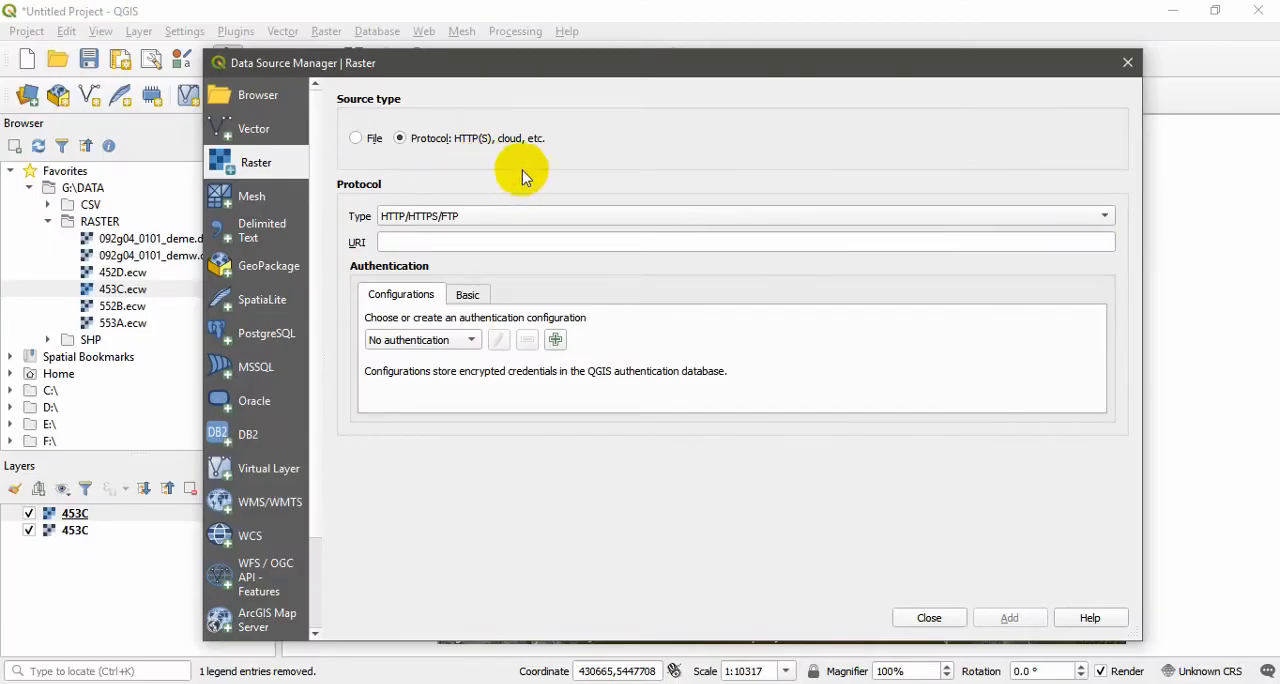
mouse_move(482, 188)
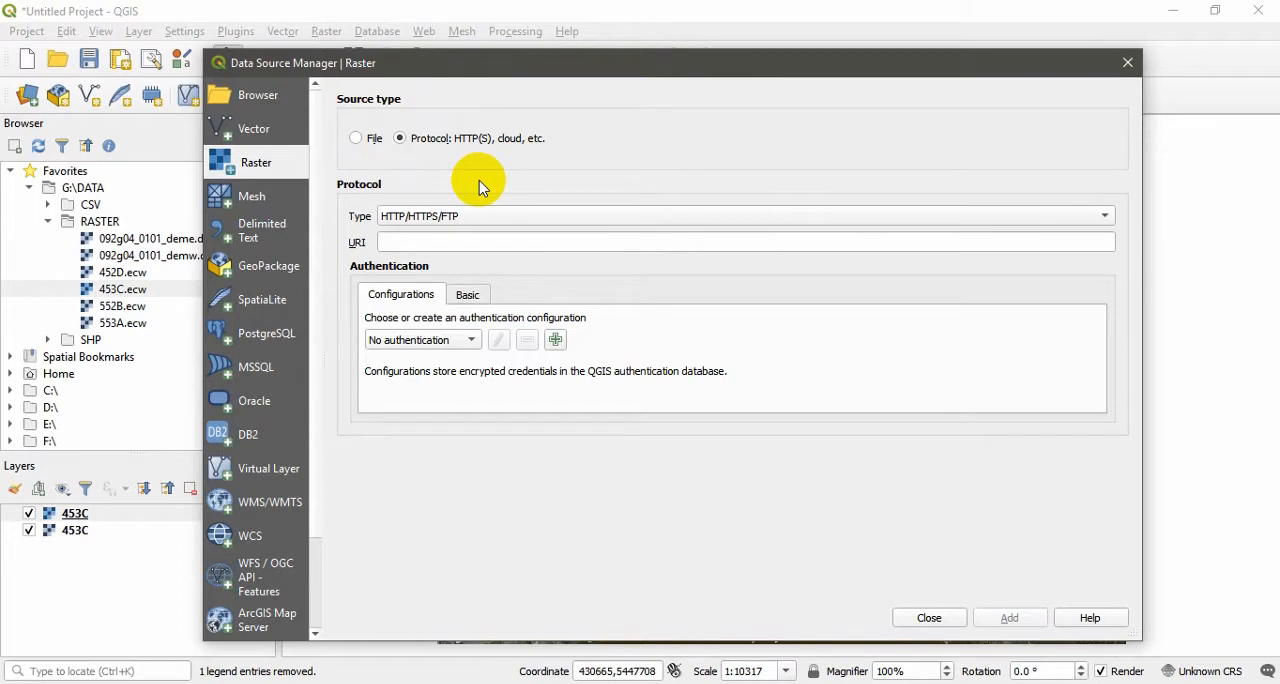
mouse_move(512, 186)
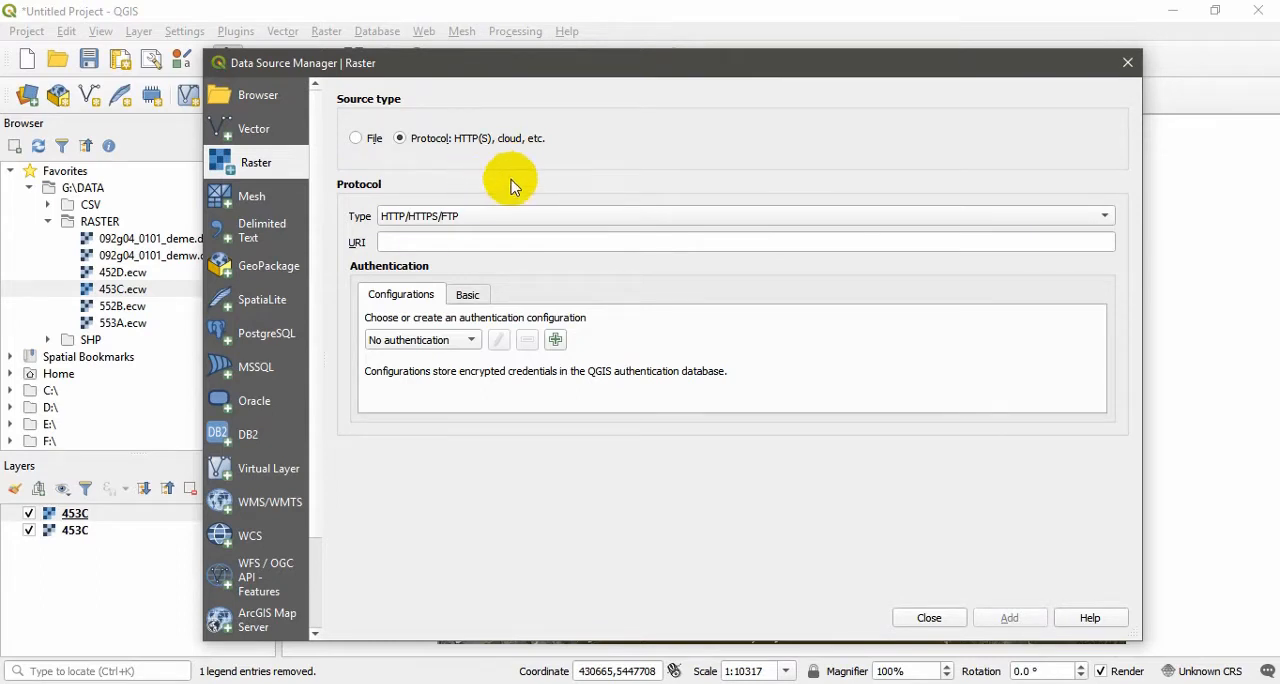
mouse_move(490, 178)
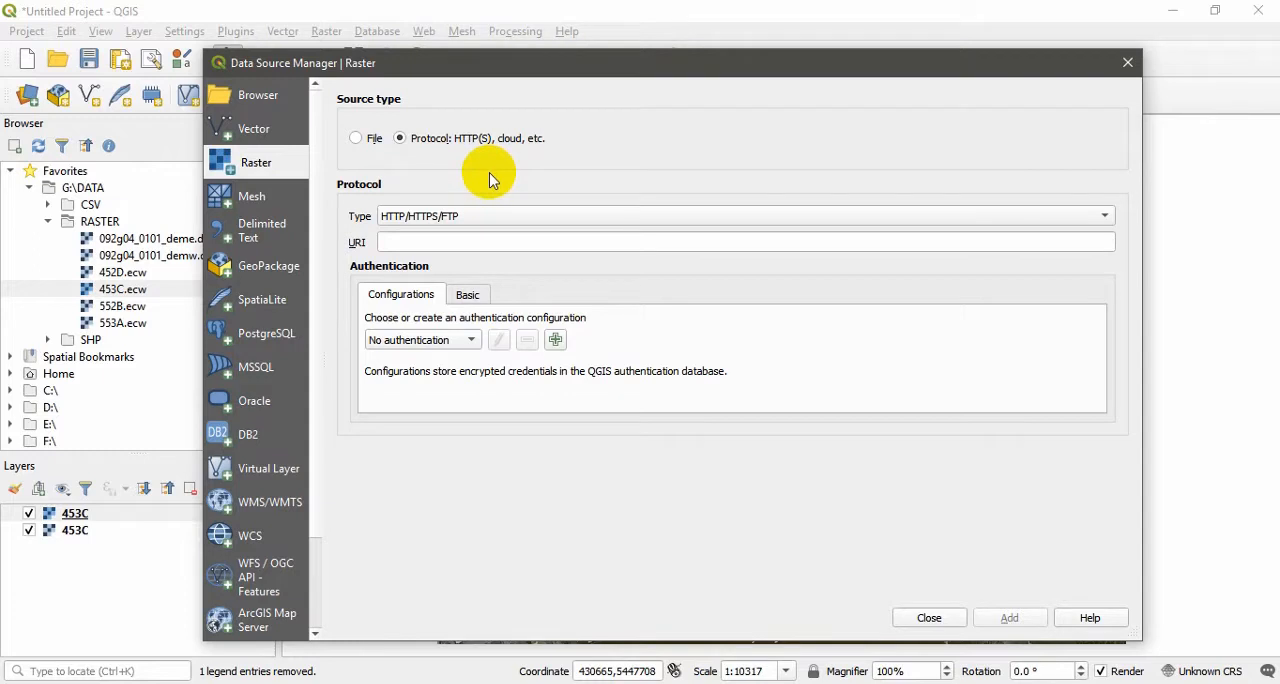
mouse_move(468, 172)
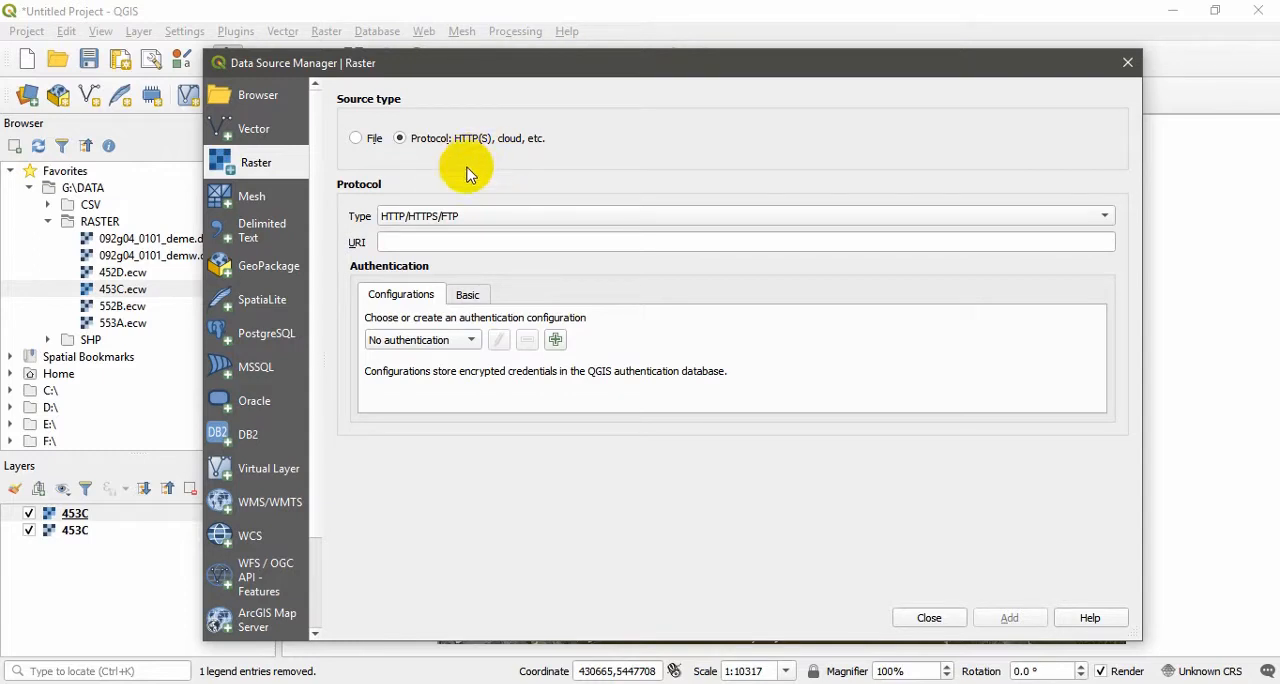
mouse_move(496, 178)
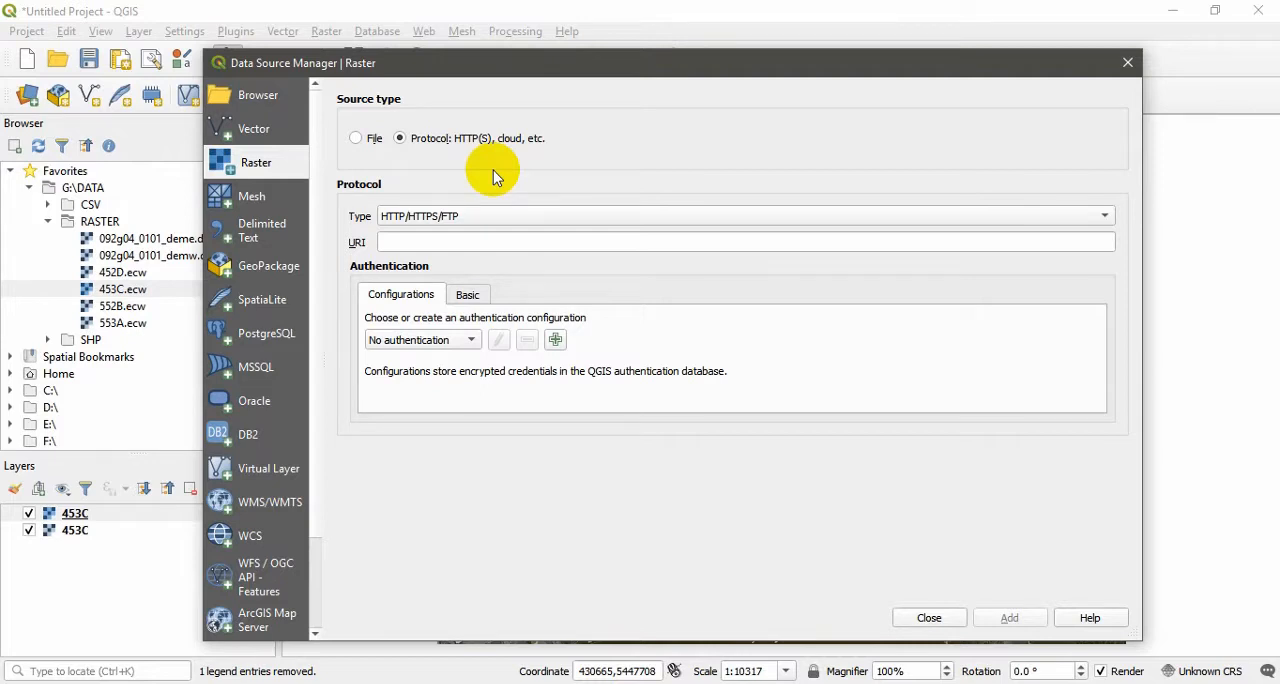
mouse_move(950, 418)
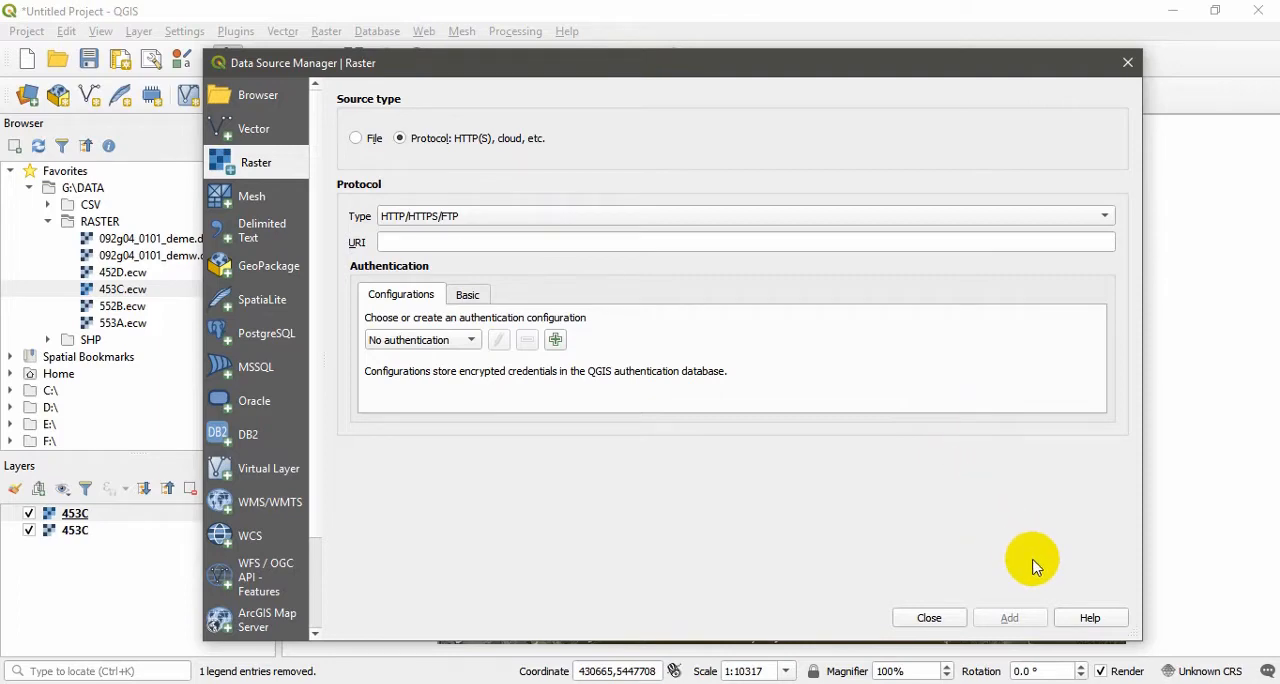
- Close the Data Source Manager and browse the Raster menu's projection and conversion tools
click(928, 616)
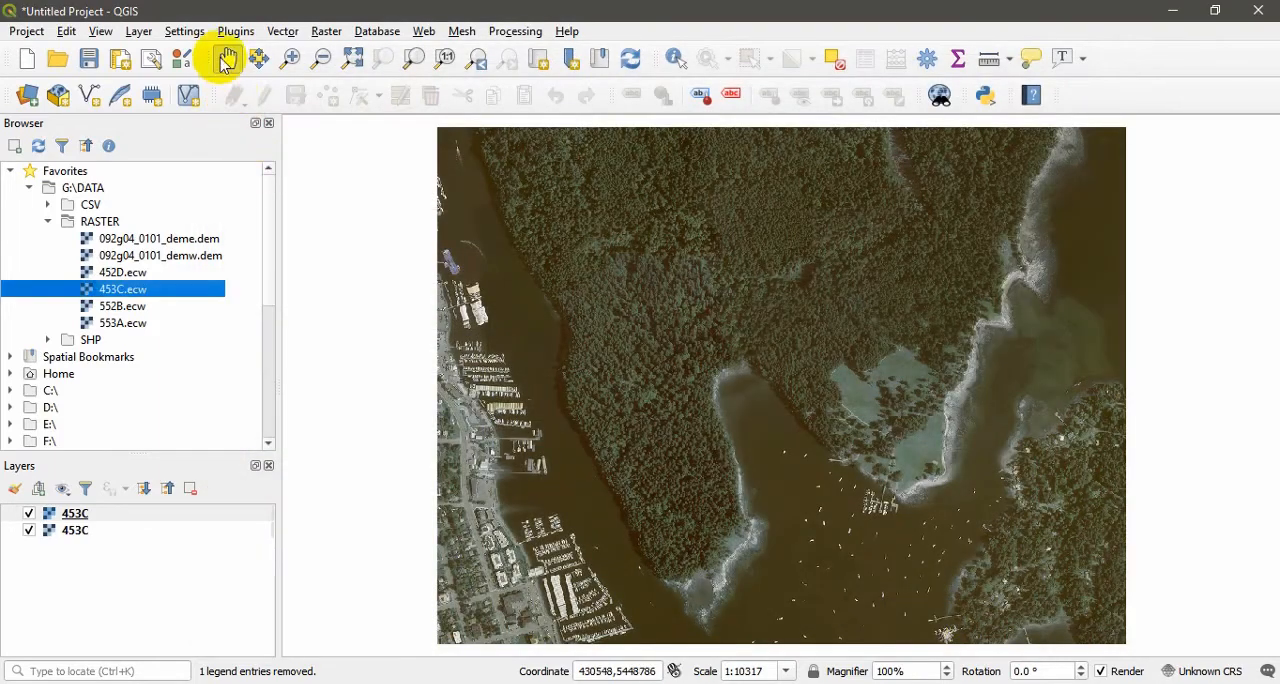
click(326, 32)
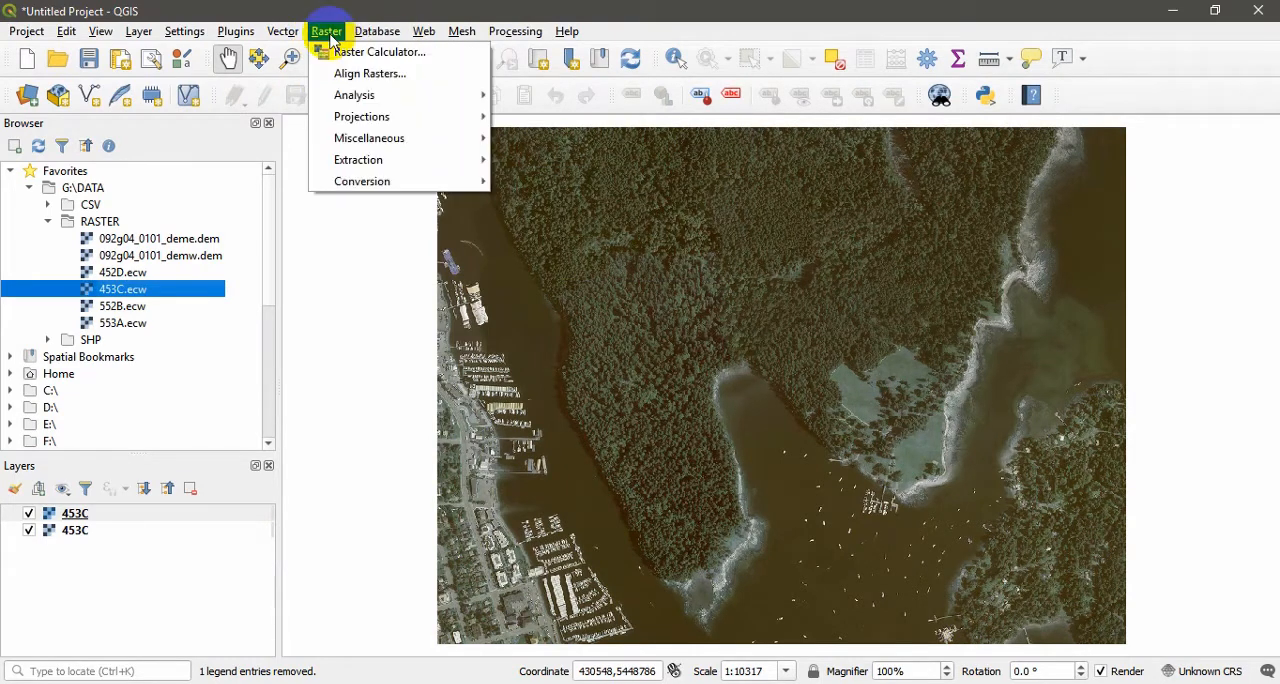
mouse_move(370, 80)
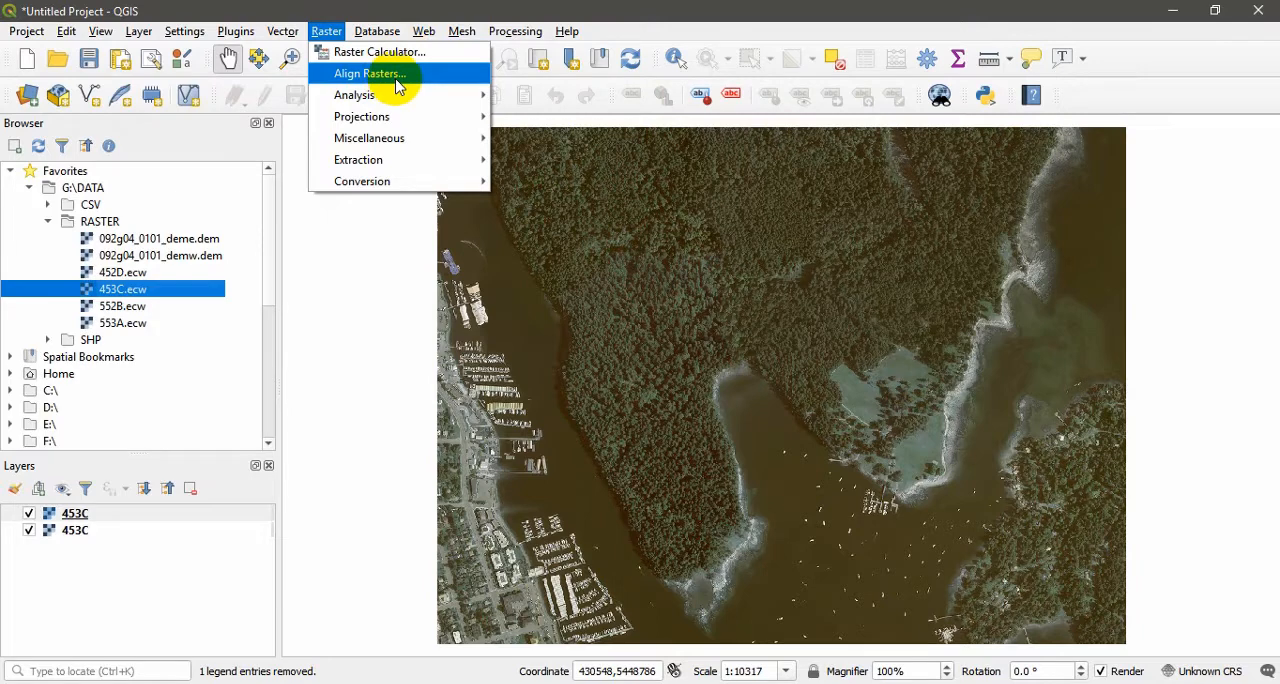
mouse_move(362, 116)
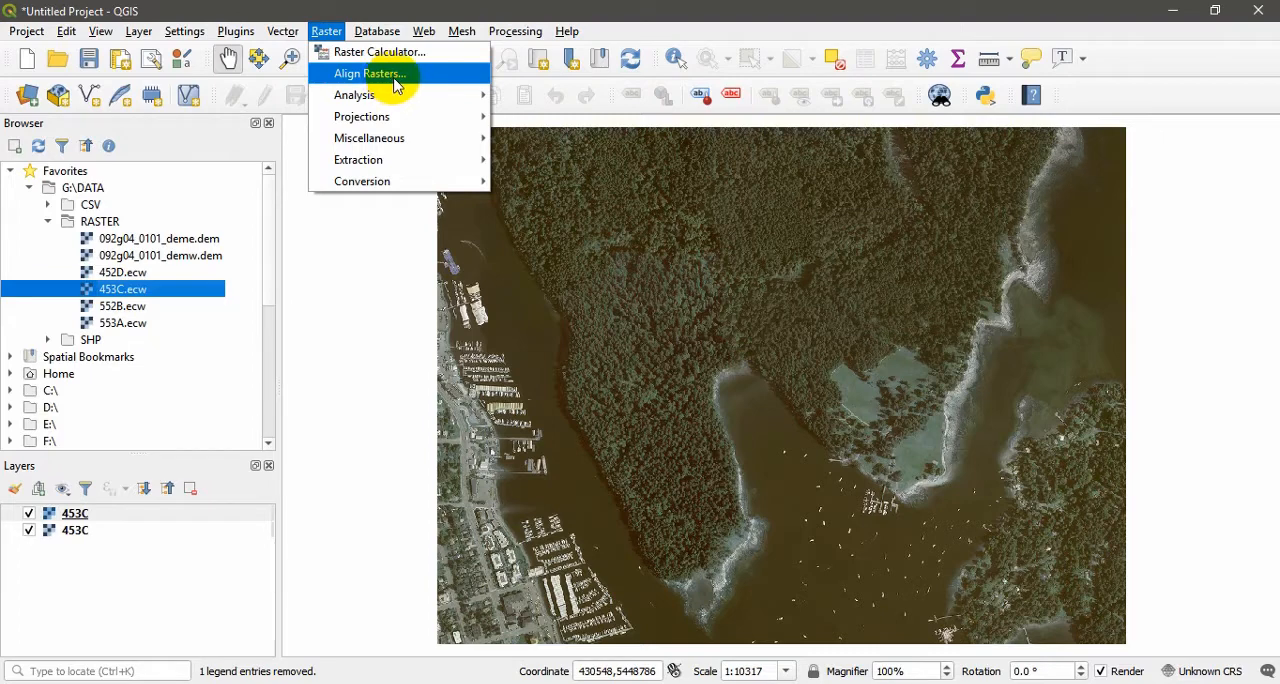
mouse_move(400, 84)
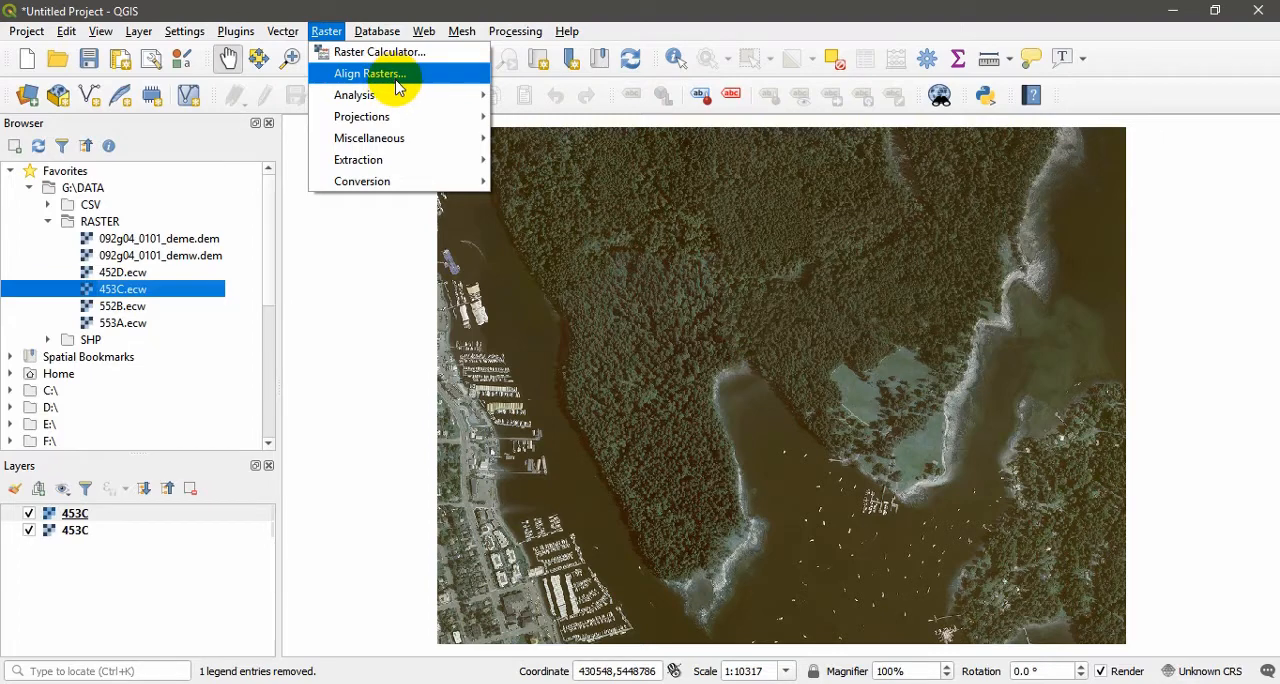
mouse_move(400, 116)
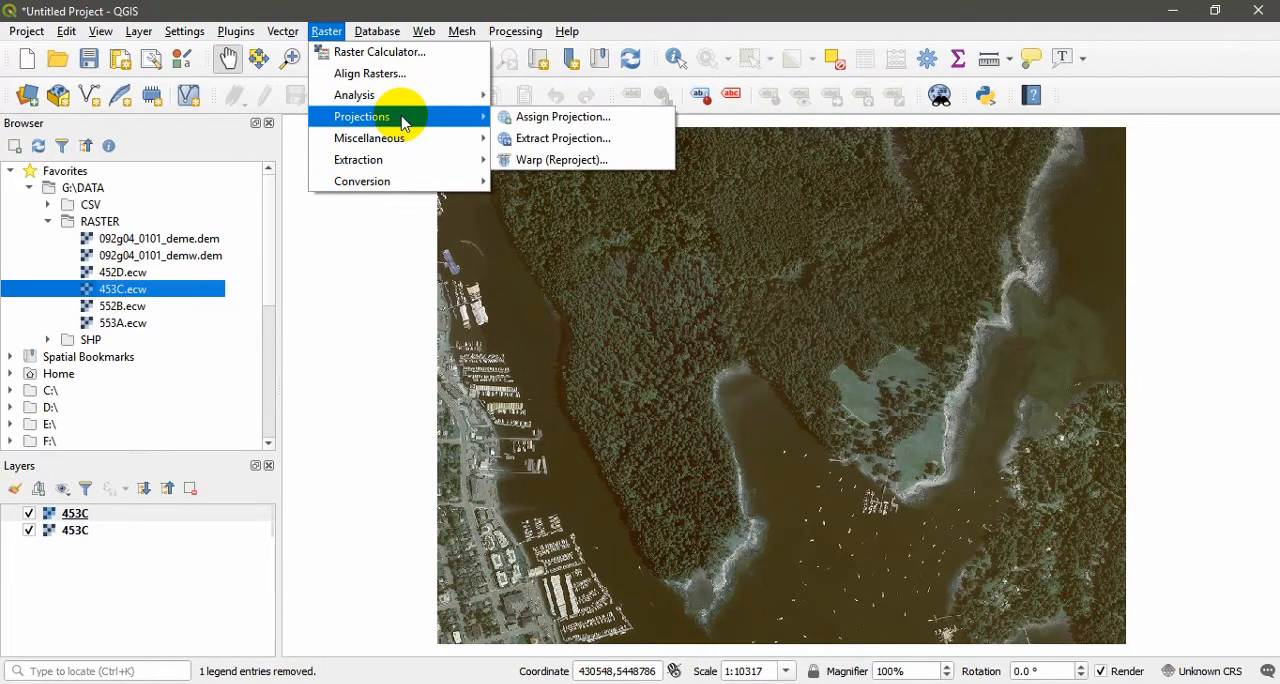
mouse_move(408, 160)
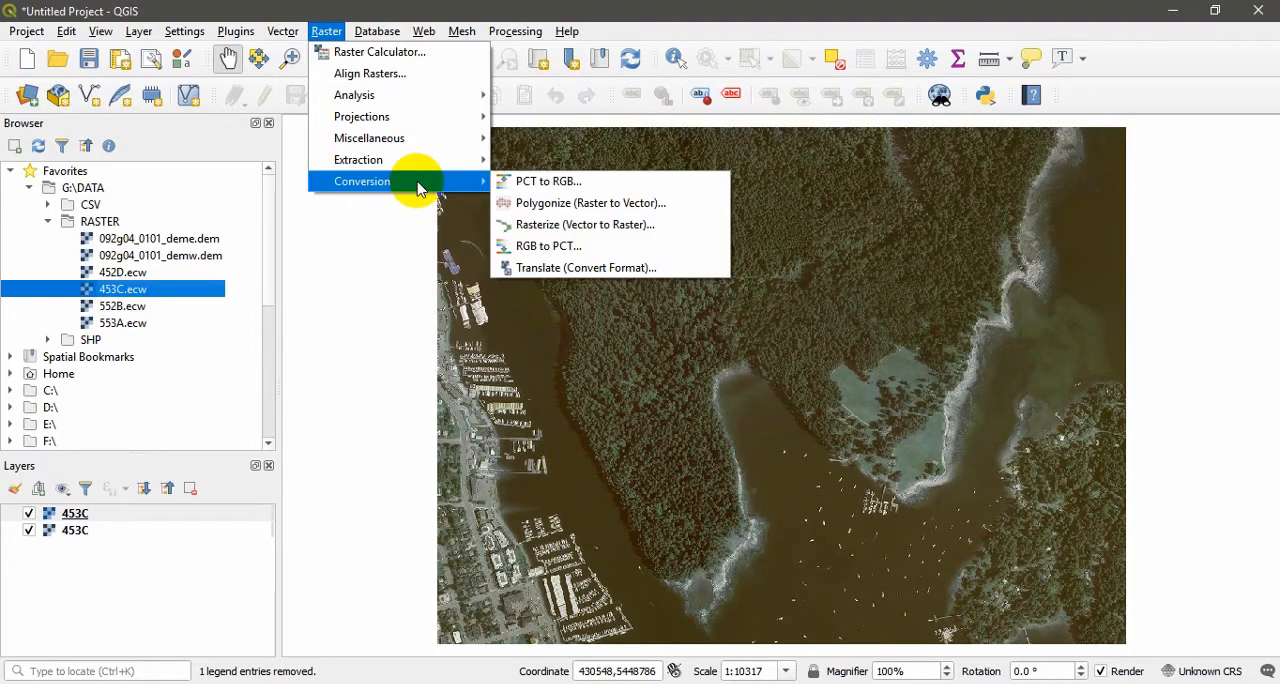
mouse_move(420, 160)
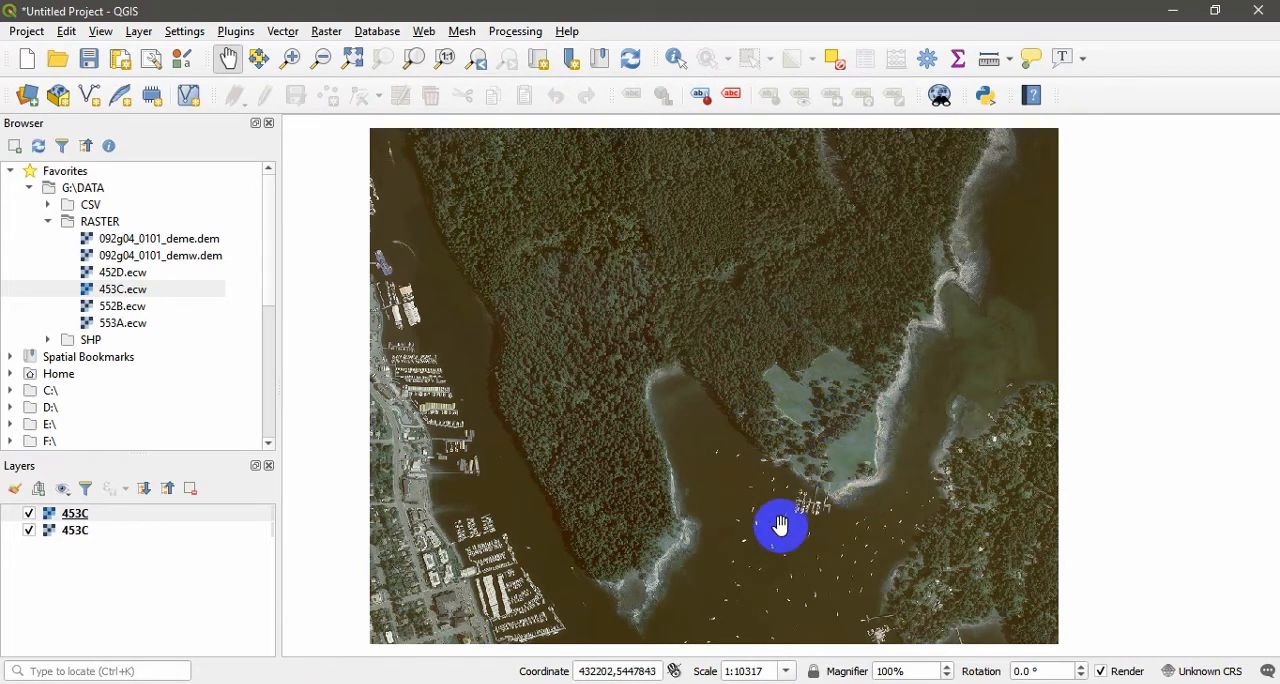
- Pan the 453C aerial image to inspect the shoreline and marina area
drag(780, 524, 888, 466)
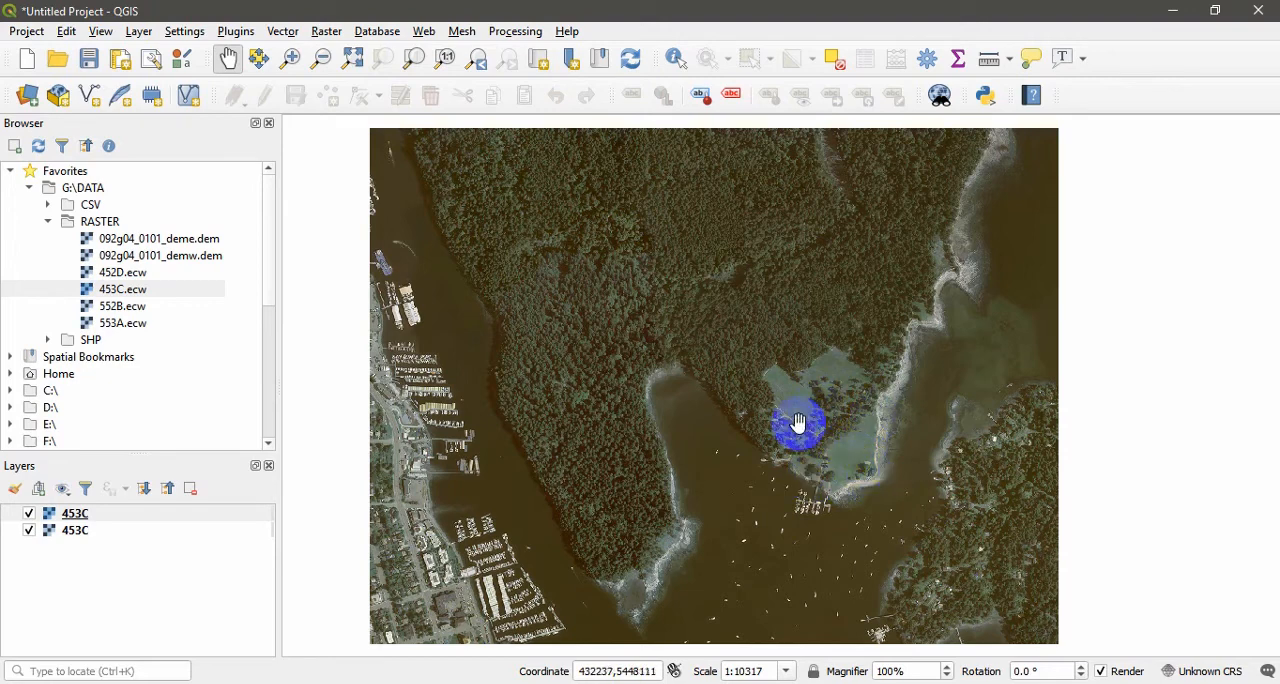
drag(798, 422, 1002, 358)
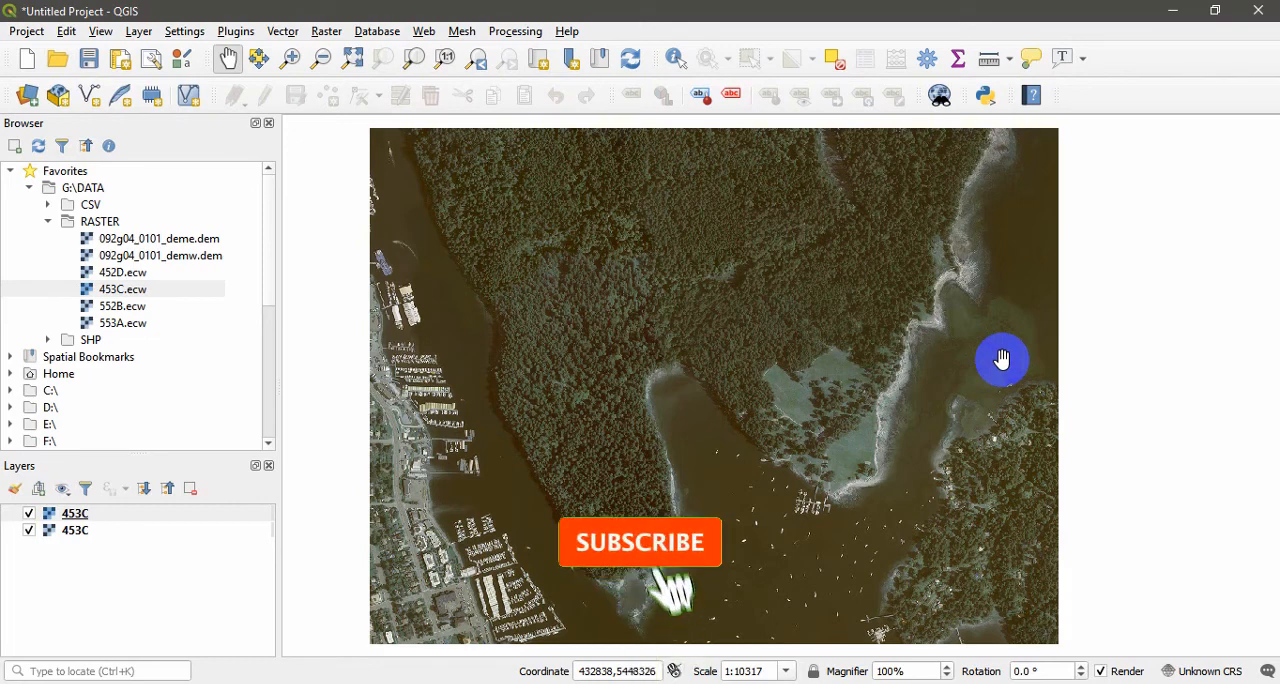
click(640, 542)
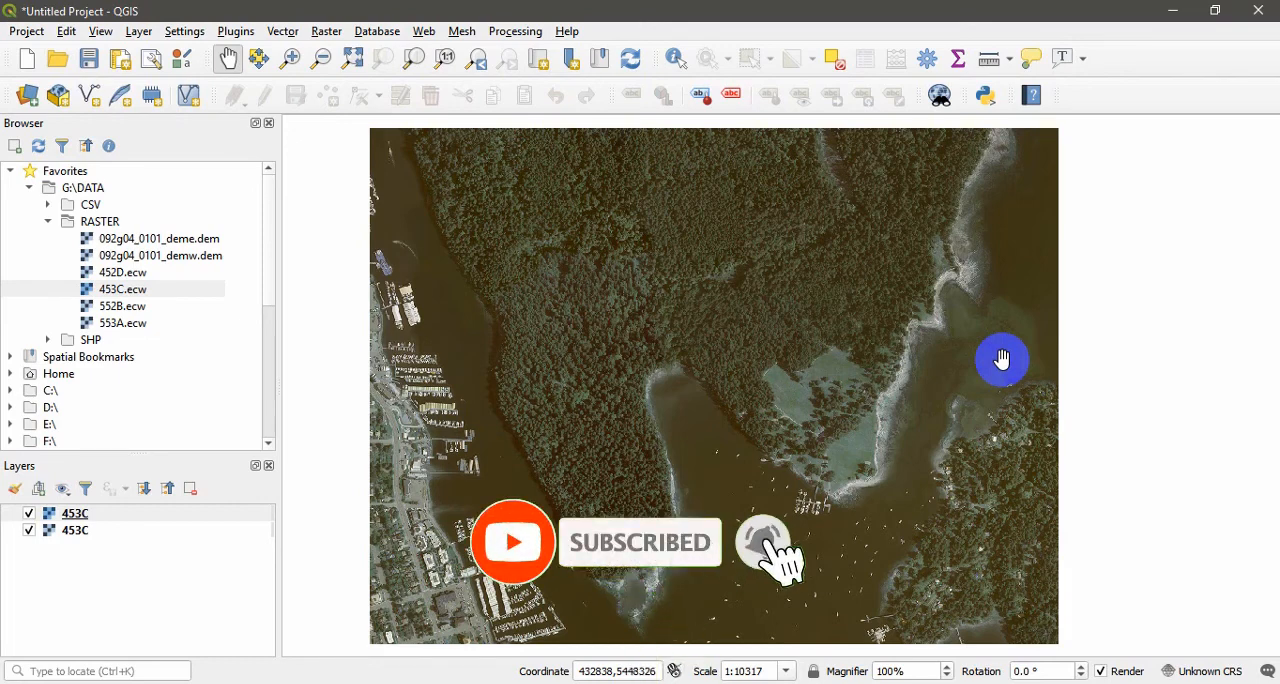